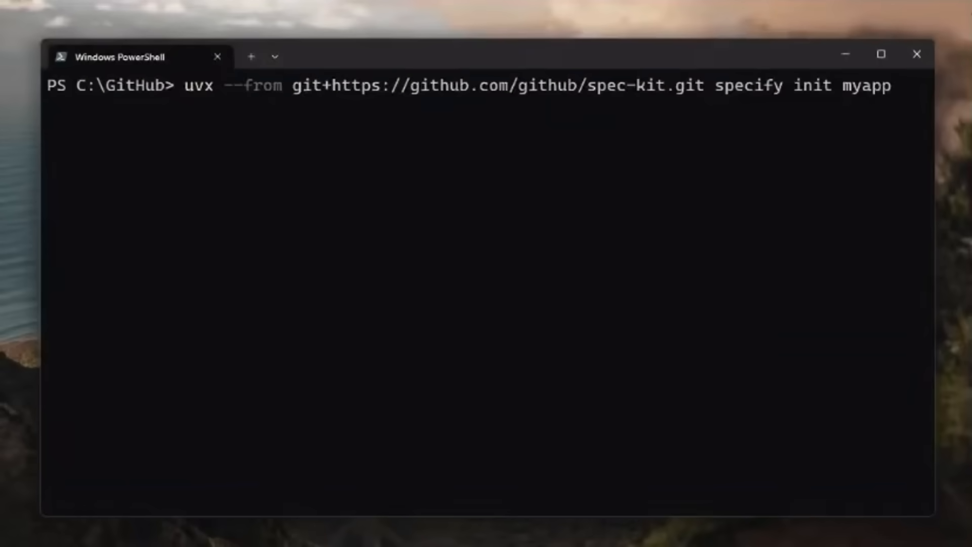
- Run the Spec Kit specify init command for specifyproject and review its output
{"action": "key", "text": "enter"}
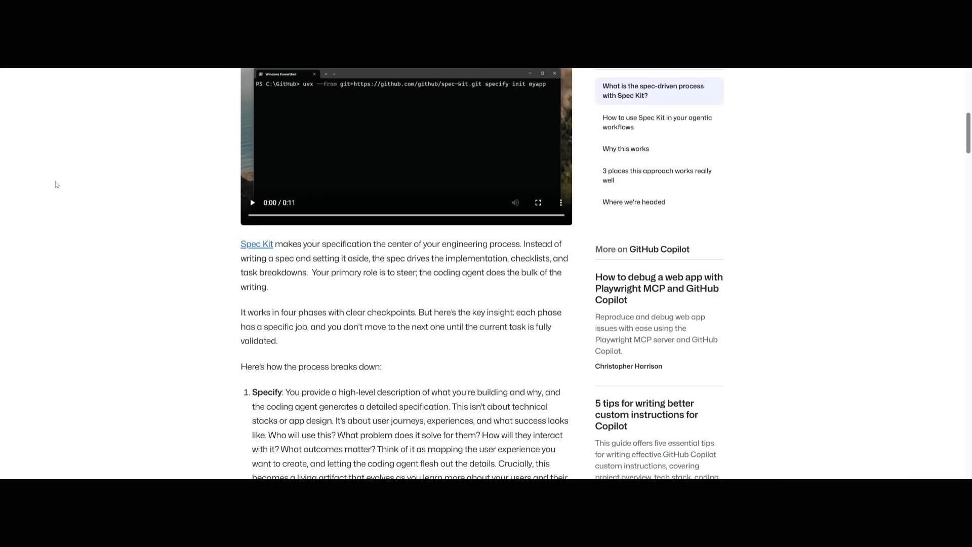
{"action": "scroll", "scroll_direction": "down", "scroll_amount": 3}
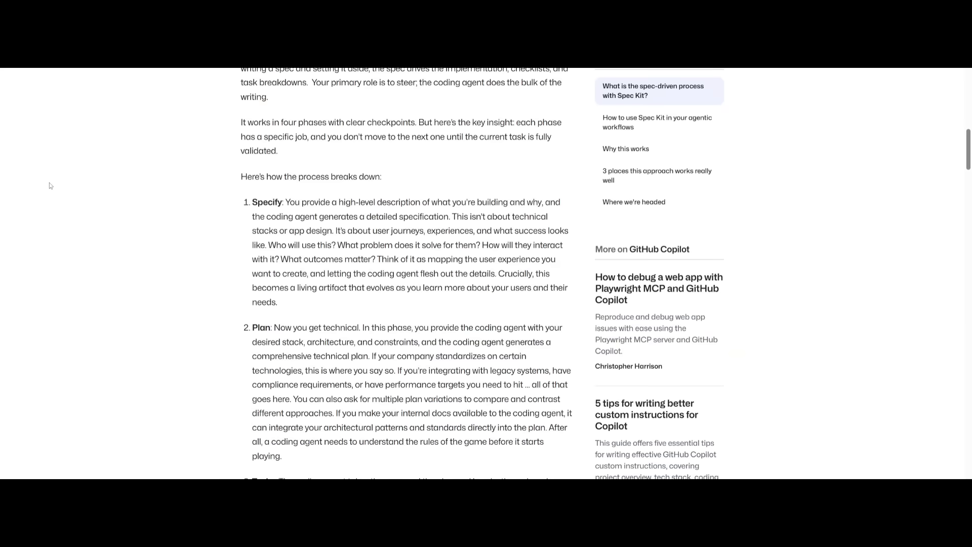
{"action": "scroll", "scroll_direction": "down", "scroll_amount": 3}
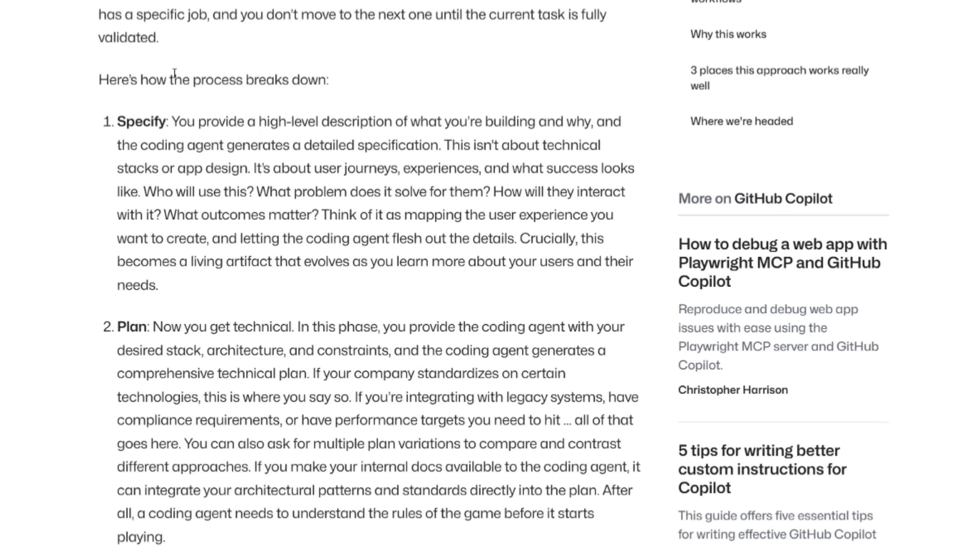
{"action": "scroll", "scroll_direction": "down", "scroll_amount": 3}
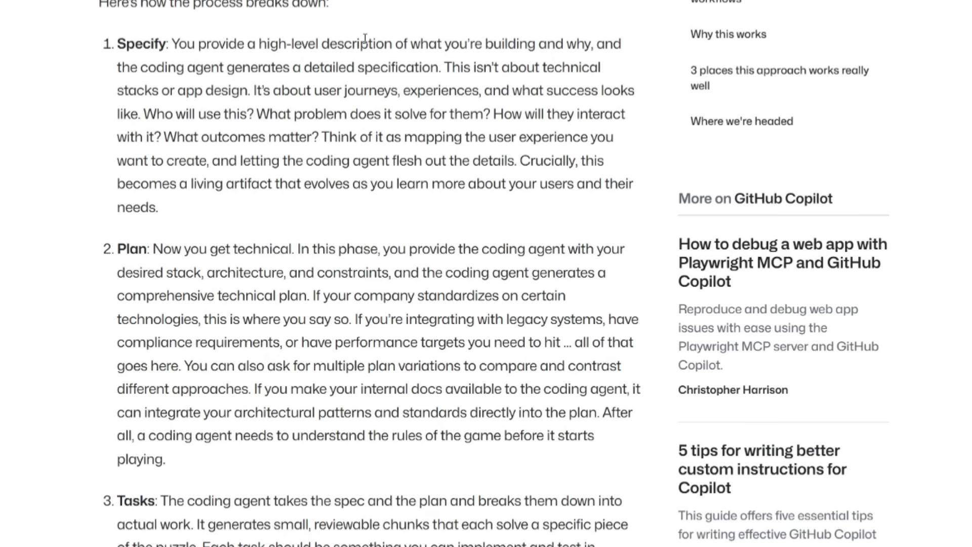
{"action": "scroll", "scroll_direction": "down", "scroll_amount": 3}
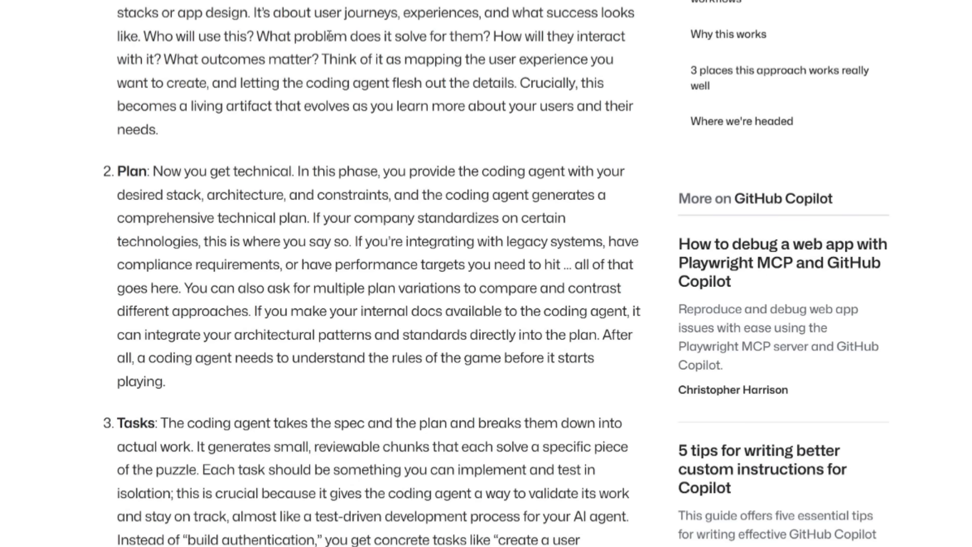
{"action": "mouse_move", "coordinate": [296, 128]}
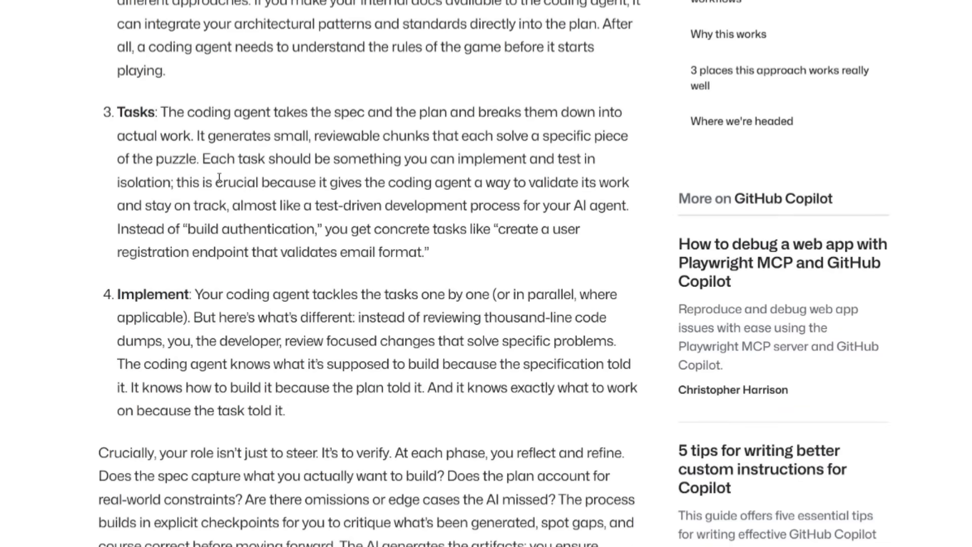
{"action": "mouse_move", "coordinate": [217, 176]}
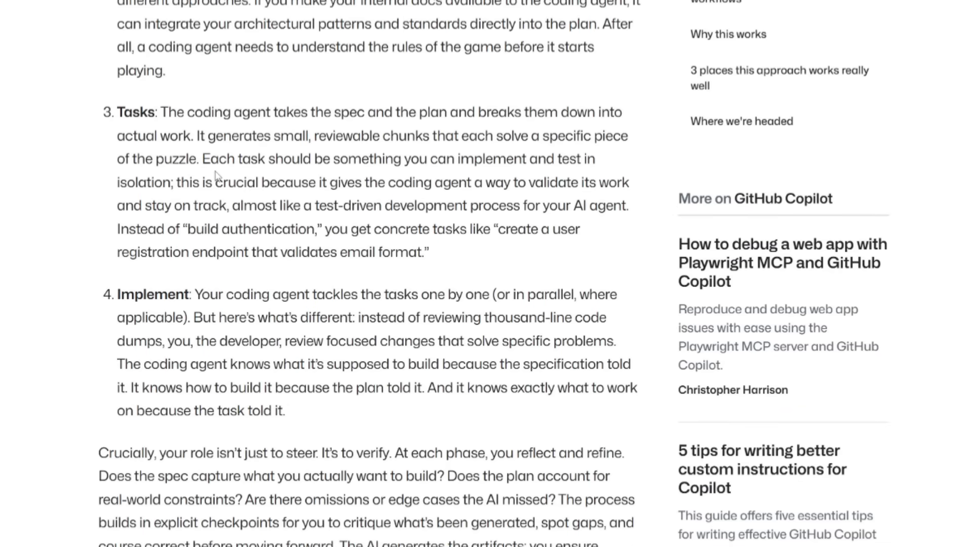
{"action": "scroll", "scroll_direction": "down", "scroll_amount": 3}
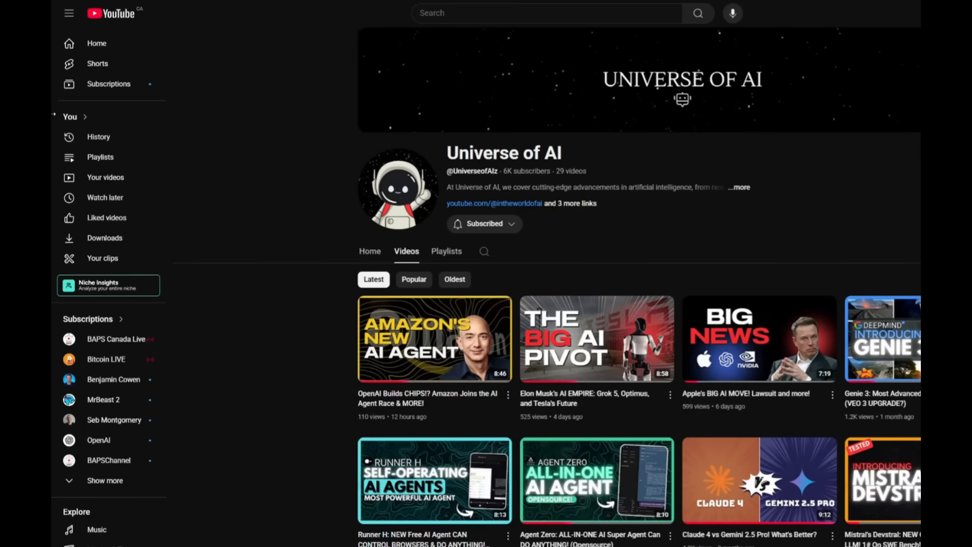
{"action": "left_click", "coordinate": [433, 339]}
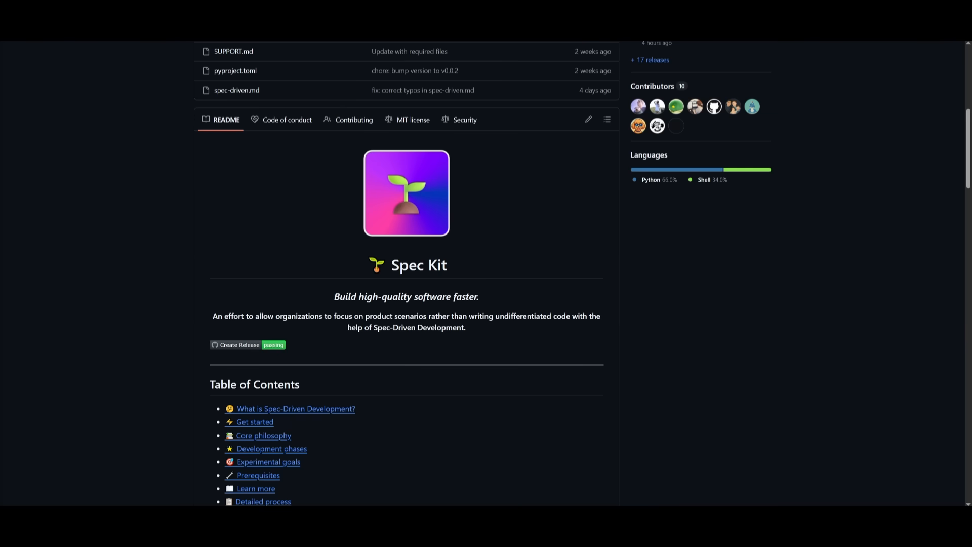
{"action": "mouse_move", "coordinate": [383, 408]}
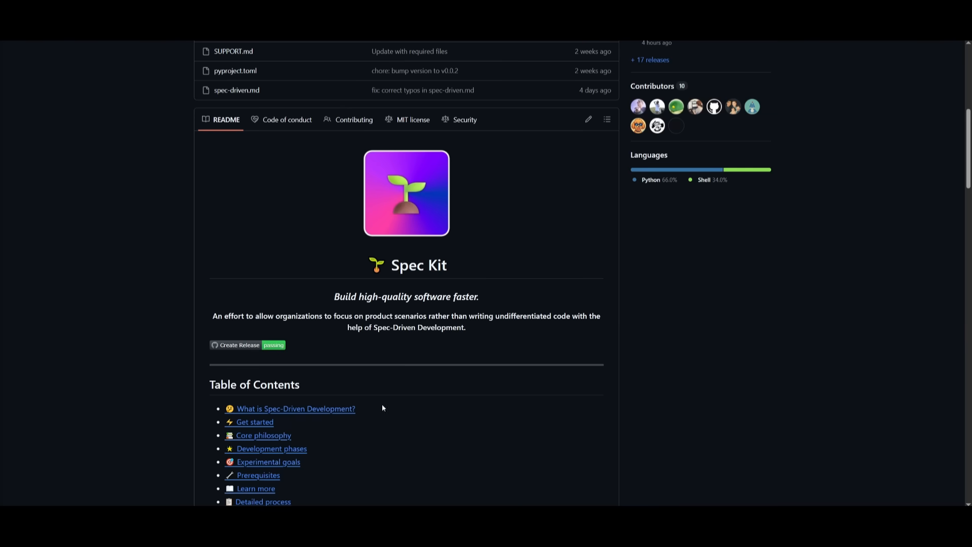
{"action": "mouse_move", "coordinate": [241, 230]}
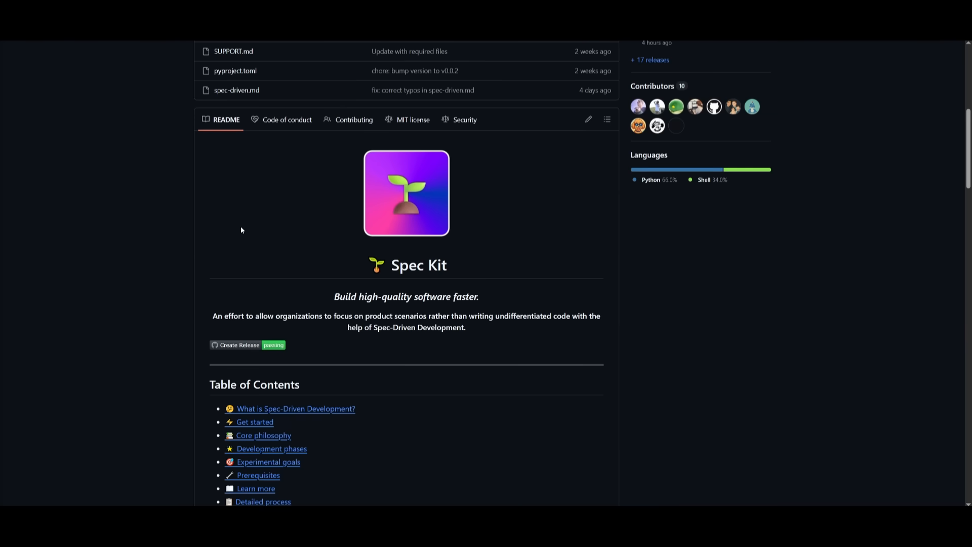
{"action": "scroll", "scroll_direction": "down", "scroll_amount": 3}
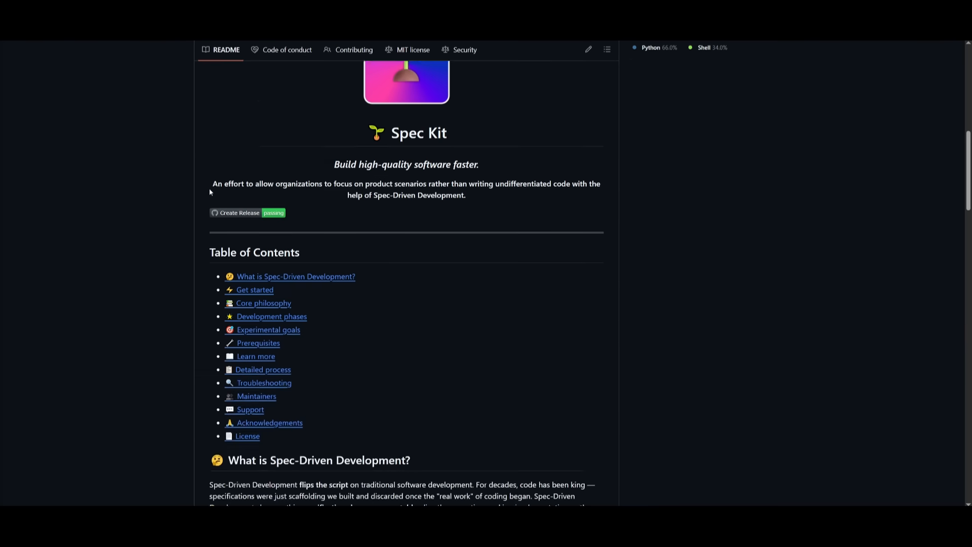
{"action": "scroll", "scroll_direction": "down", "scroll_amount": 3}
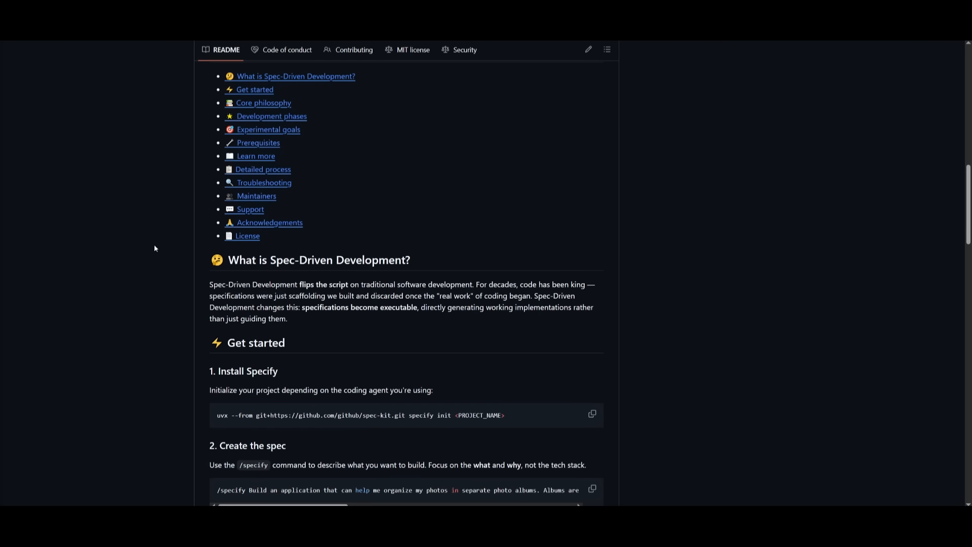
{"action": "mouse_move", "coordinate": [231, 406]}
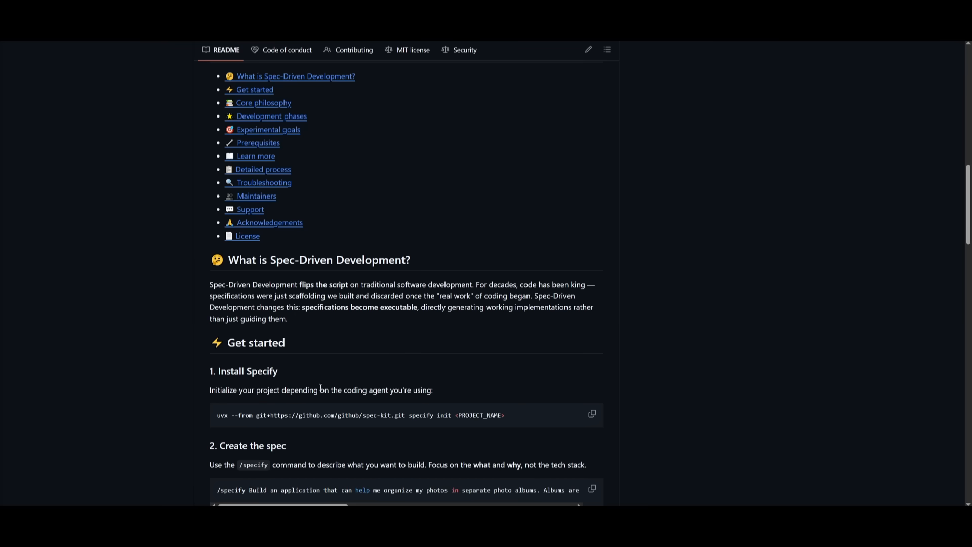
{"action": "scroll", "scroll_direction": "down", "scroll_amount": 3}
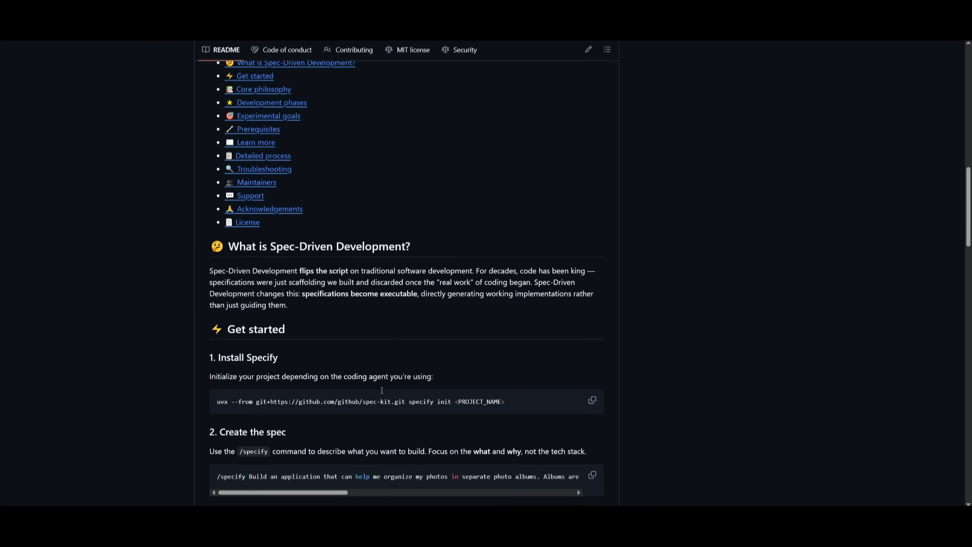
{"action": "scroll", "scroll_direction": "down", "scroll_amount": 3}
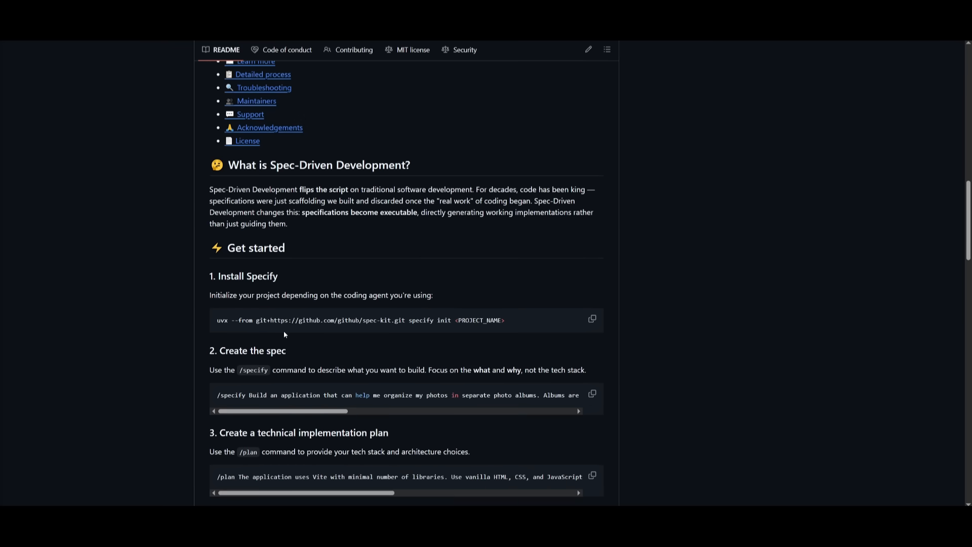
{"action": "left_click_drag", "start_coordinate": [217, 320], "coordinate": [354, 320]}
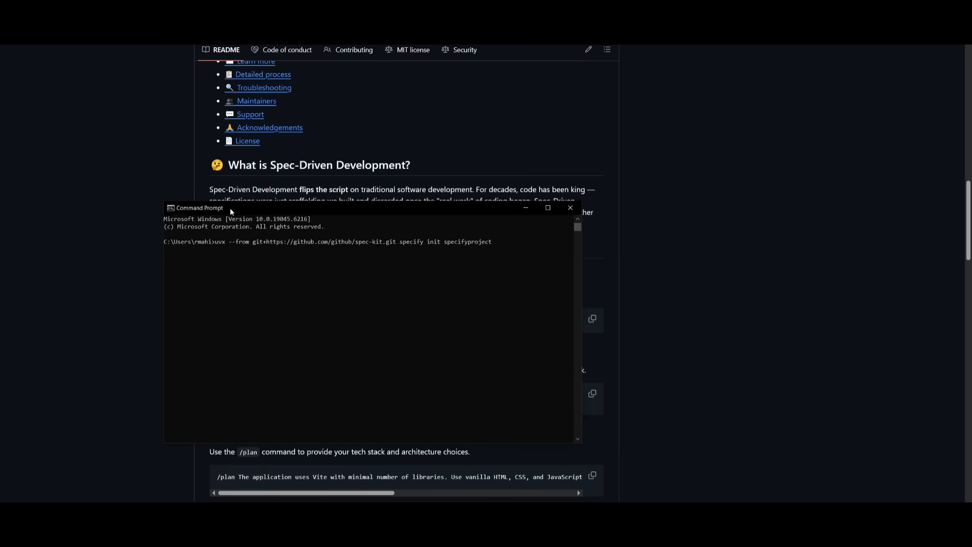
{"action": "left_click_drag", "start_coordinate": [199, 207], "coordinate": [494, 358]}
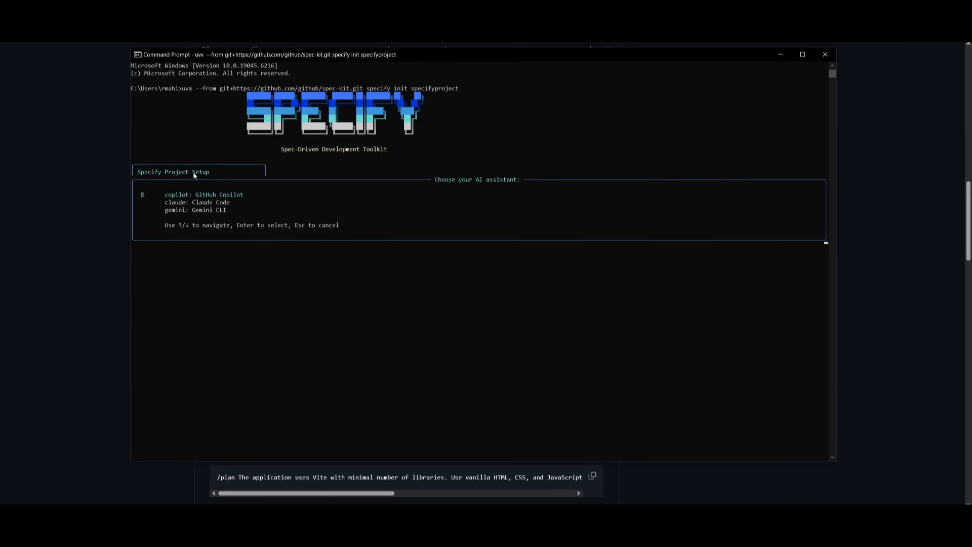
{"action": "mouse_move", "coordinate": [358, 133]}
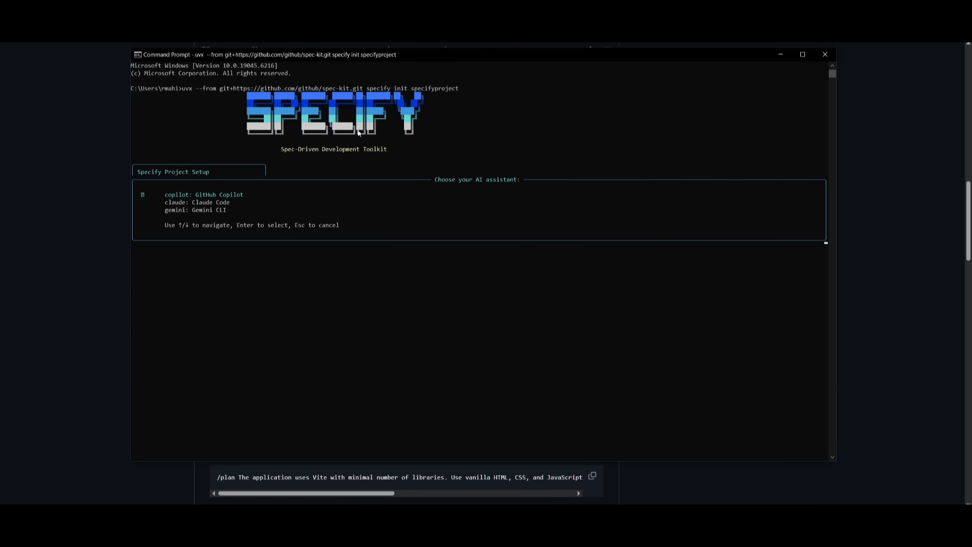
{"action": "mouse_move", "coordinate": [401, 191]}
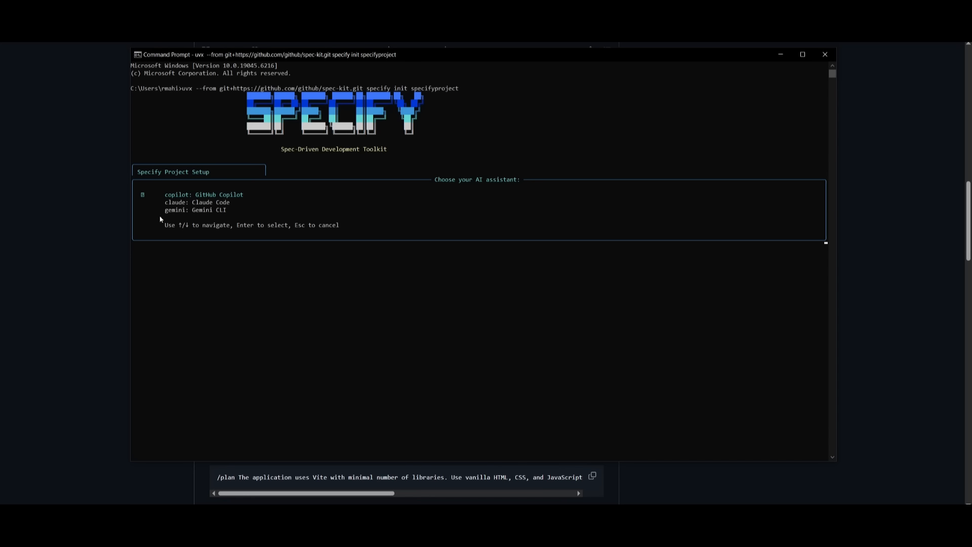
- Select Claude Code as the AI assistant from the assistant list
{"action": "key", "text": "Down"}
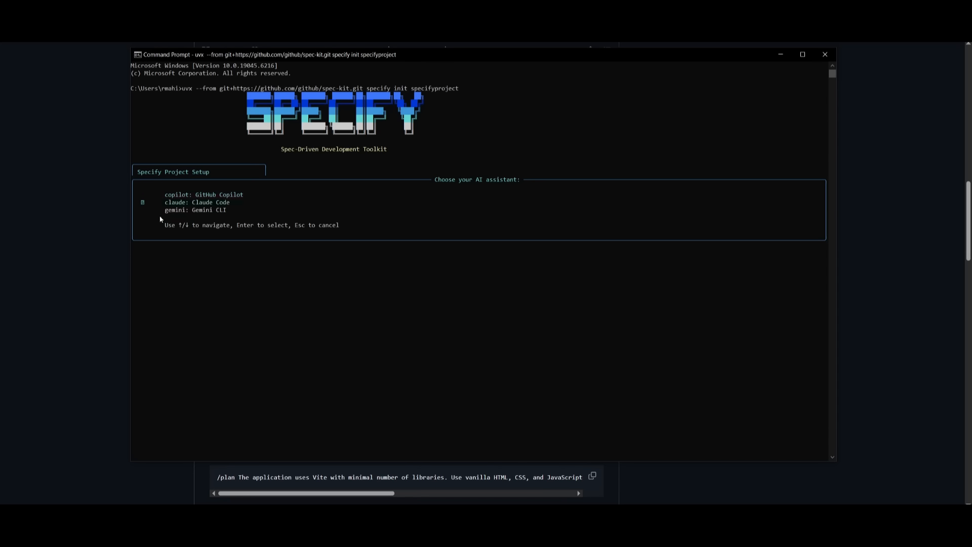
{"action": "key", "text": "Down"}
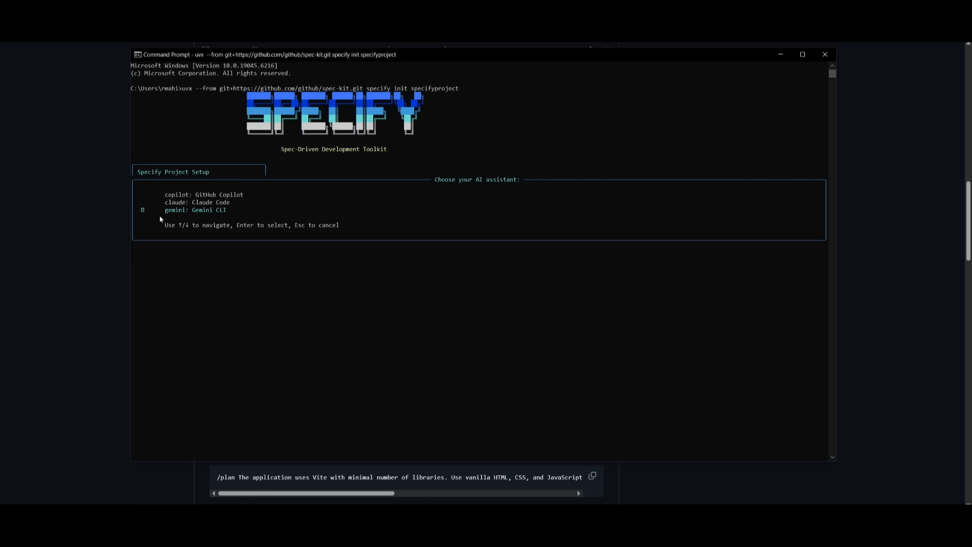
{"action": "key", "text": "up"}
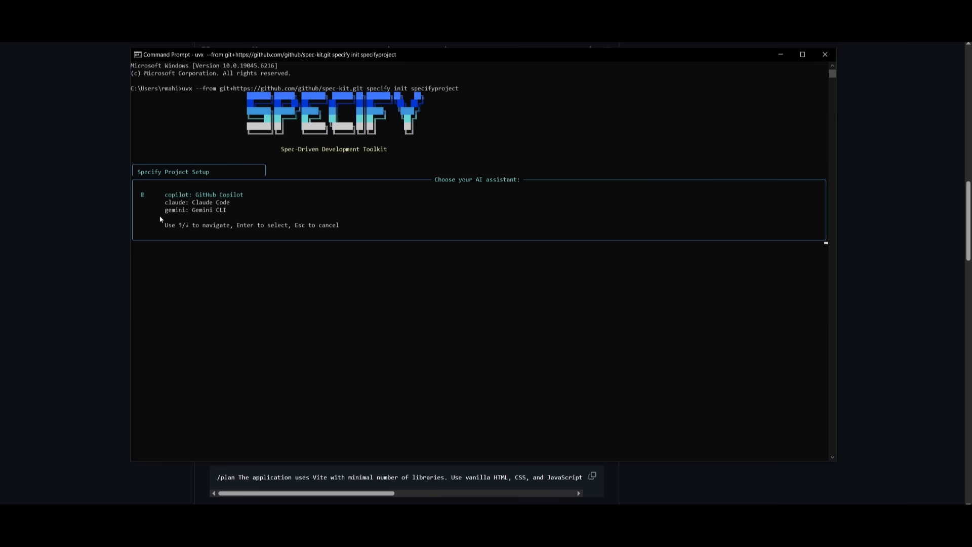
{"action": "key", "text": "Down"}
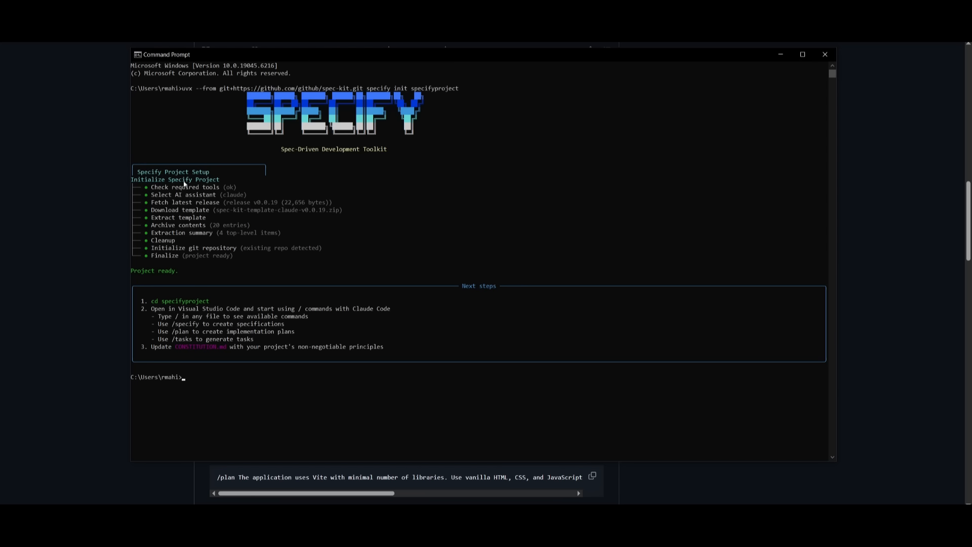
{"action": "mouse_move", "coordinate": [185, 185]}
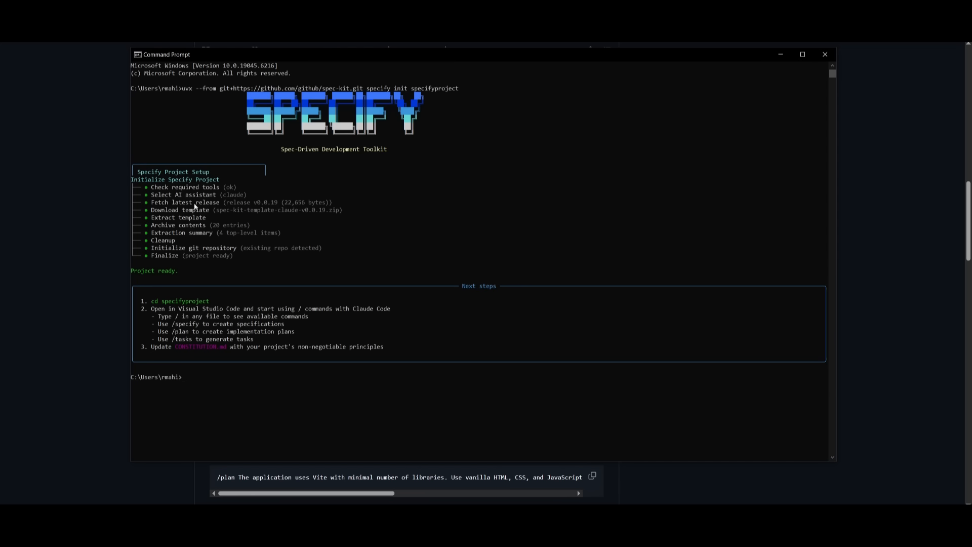
{"action": "mouse_move", "coordinate": [190, 202]}
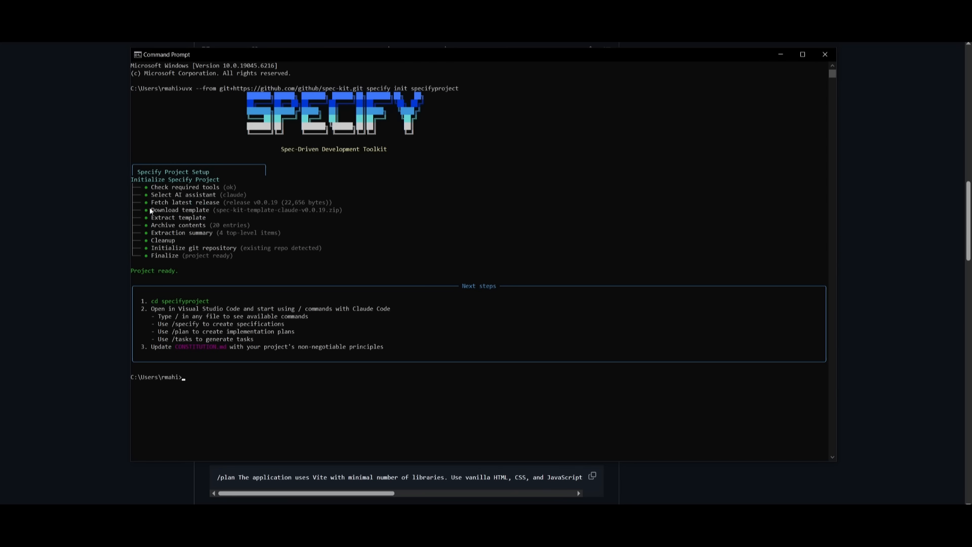
{"action": "mouse_move", "coordinate": [94, 403]}
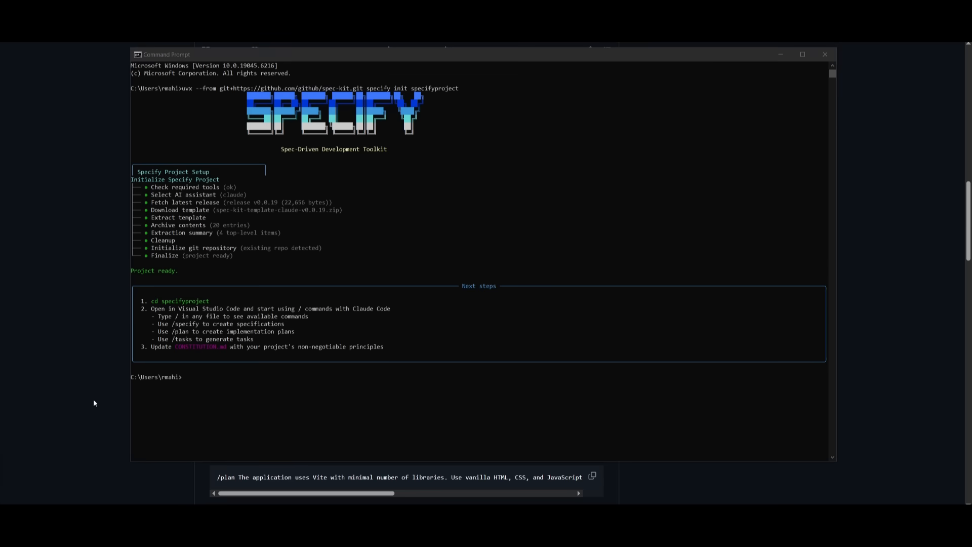
{"action": "mouse_move", "coordinate": [196, 309]}
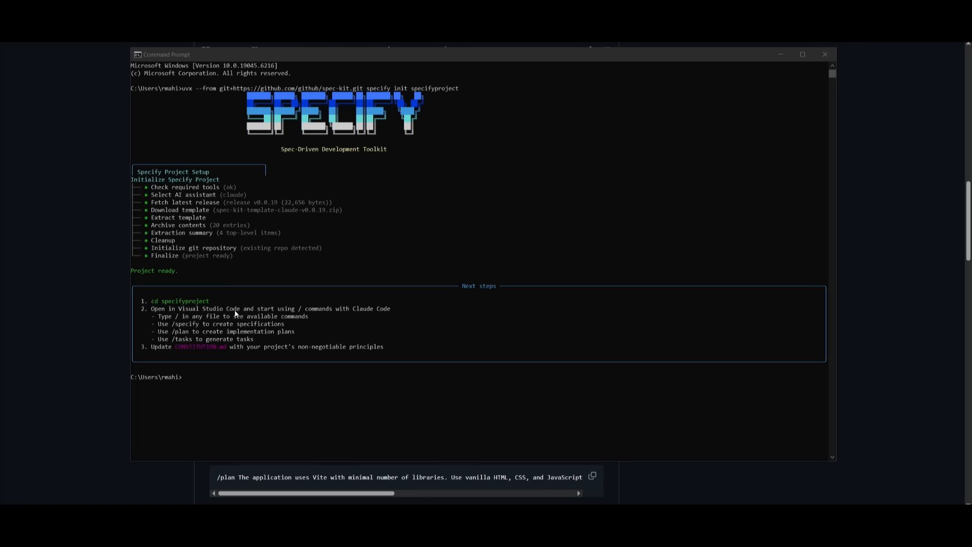
{"action": "mouse_move", "coordinate": [419, 317]}
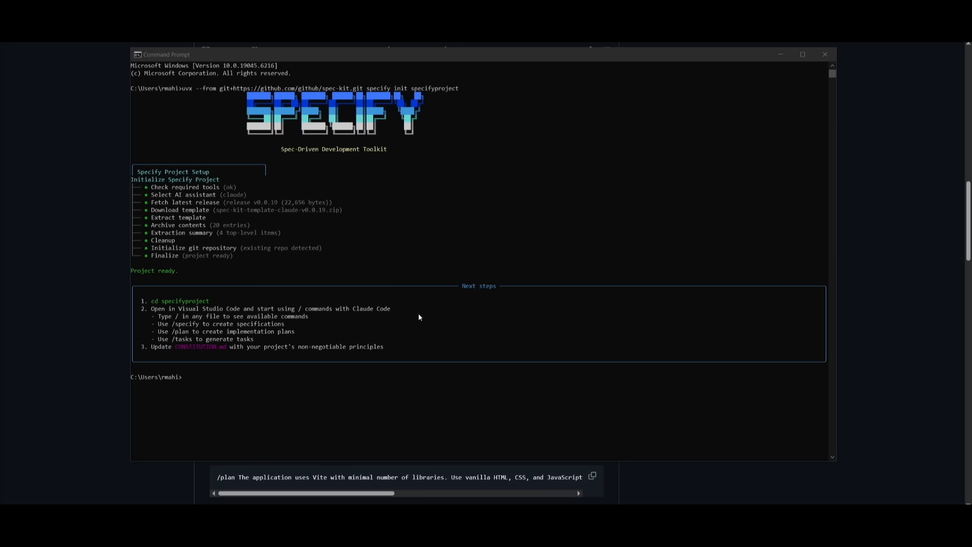
{"action": "mouse_move", "coordinate": [164, 324]}
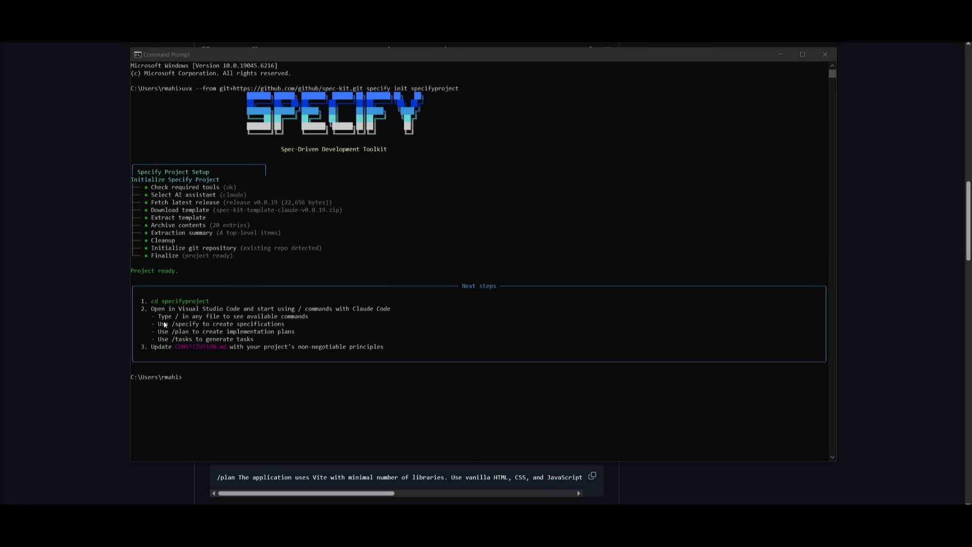
{"action": "mouse_move", "coordinate": [294, 324]}
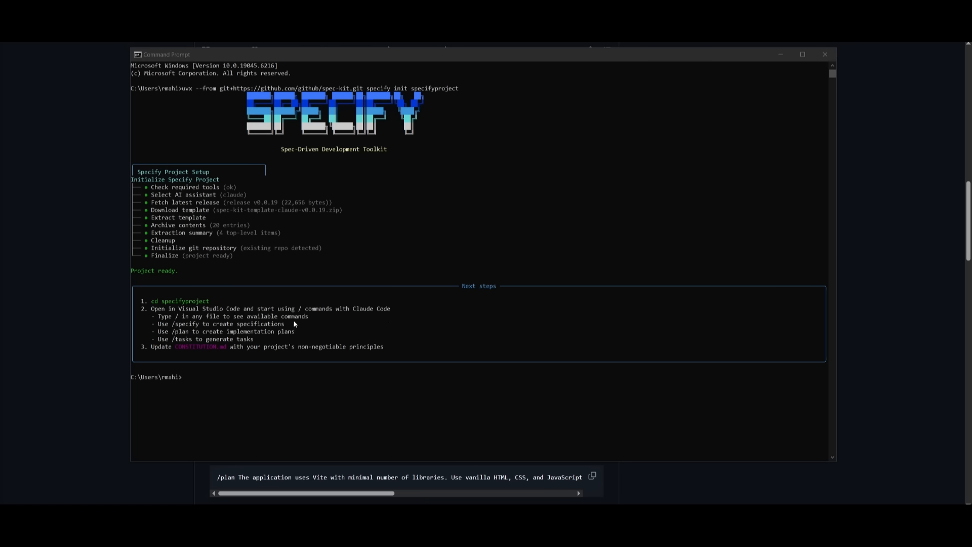
{"action": "mouse_move", "coordinate": [225, 329]}
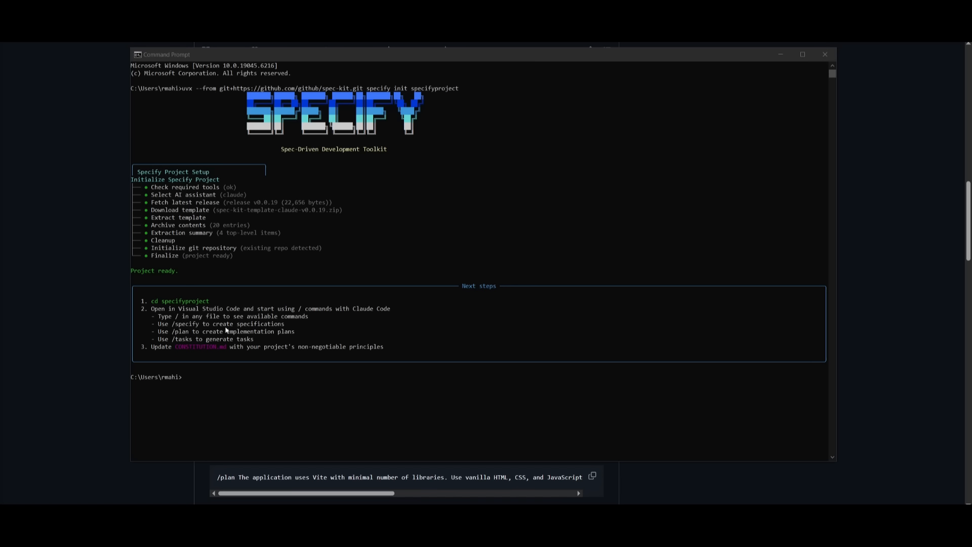
{"action": "mouse_move", "coordinate": [185, 331]}
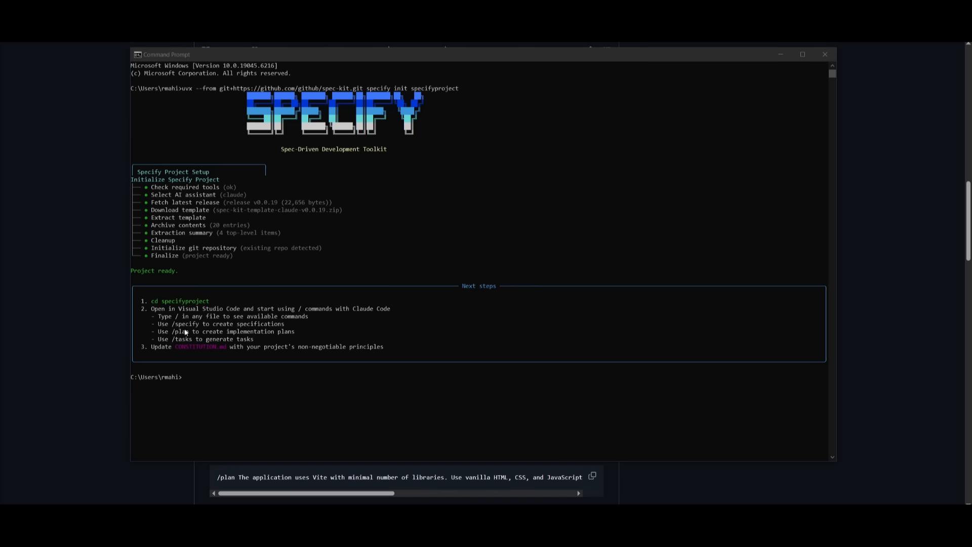
{"action": "mouse_move", "coordinate": [218, 345]}
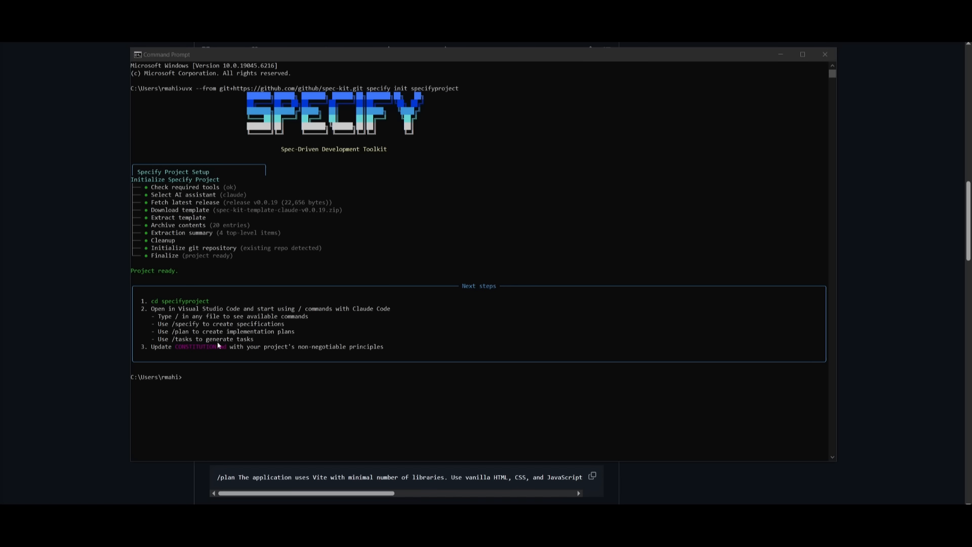
{"action": "mouse_move", "coordinate": [209, 346]}
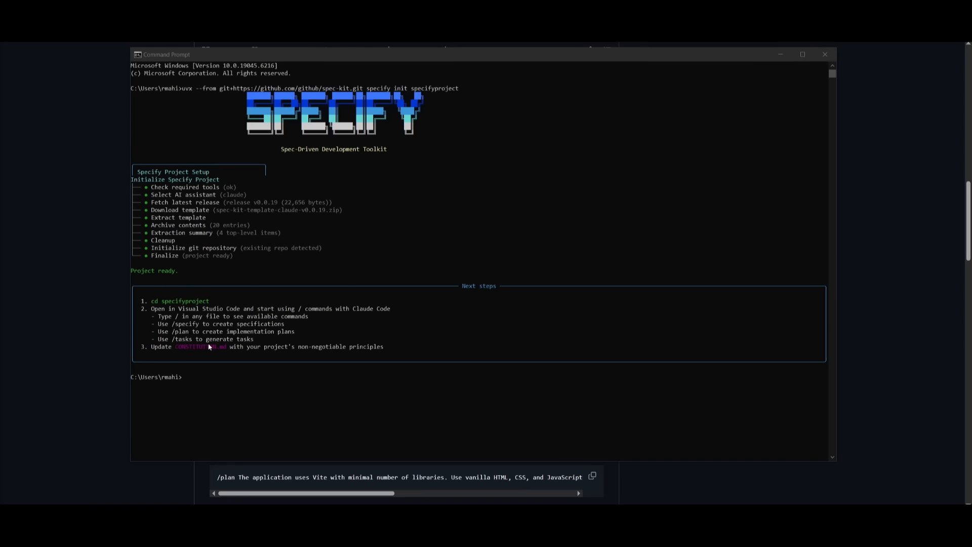
{"action": "mouse_move", "coordinate": [209, 347]}
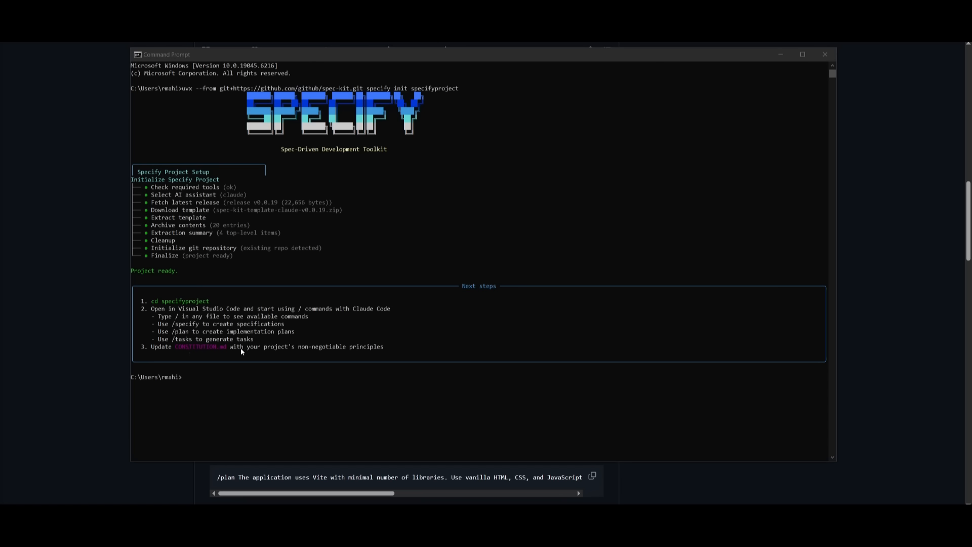
{"action": "mouse_move", "coordinate": [317, 354]}
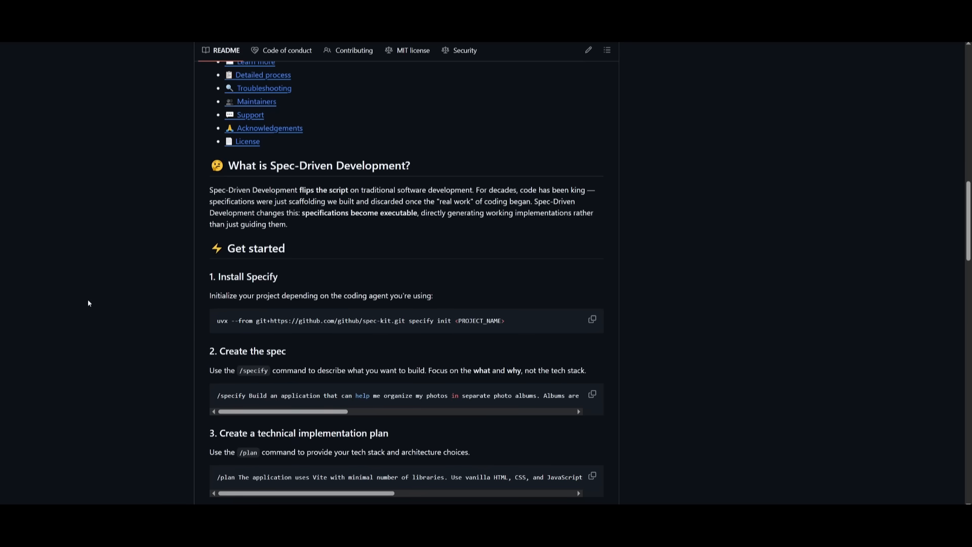
{"action": "mouse_move", "coordinate": [127, 318]}
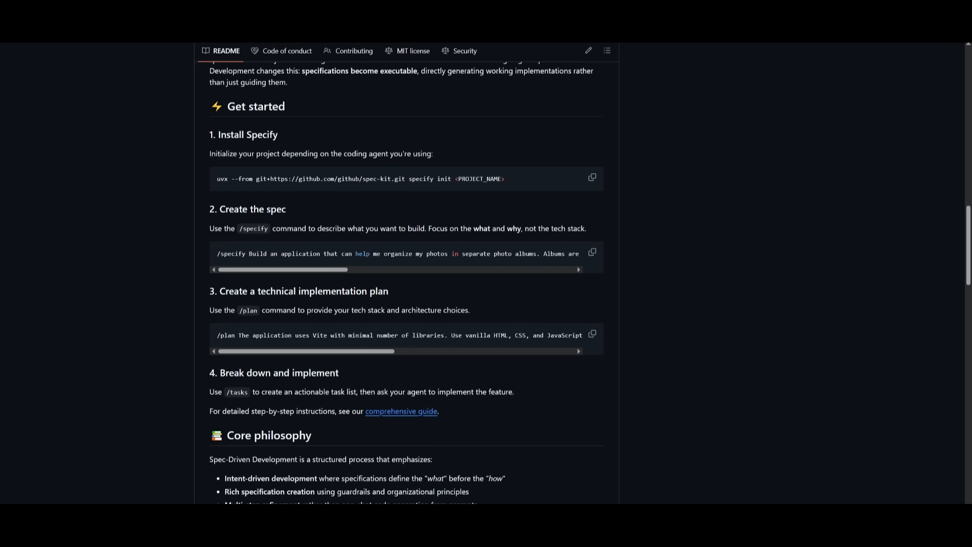
{"action": "mouse_move", "coordinate": [175, 217]}
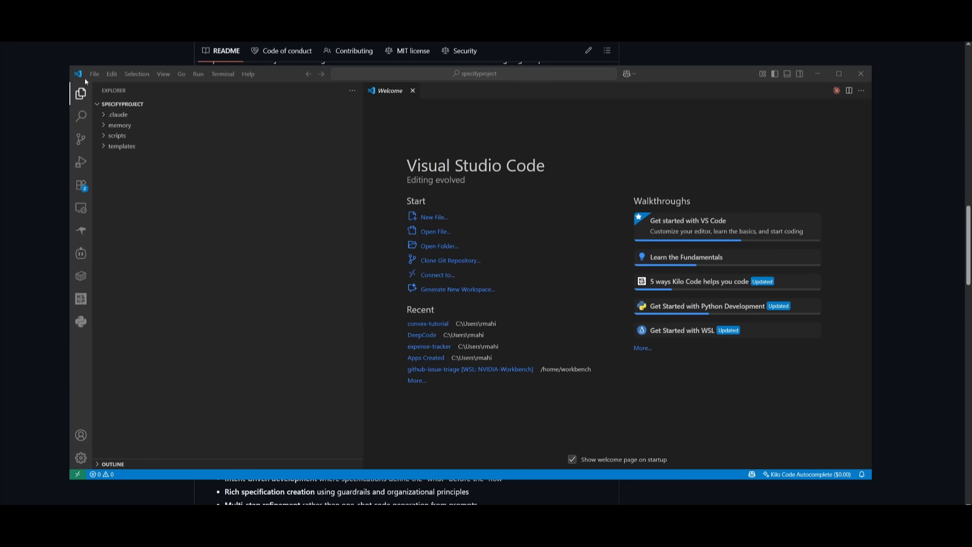
- Open a new terminal, run Claude Code and type '/' to list its slash commands
{"action": "left_click", "coordinate": [221, 74]}
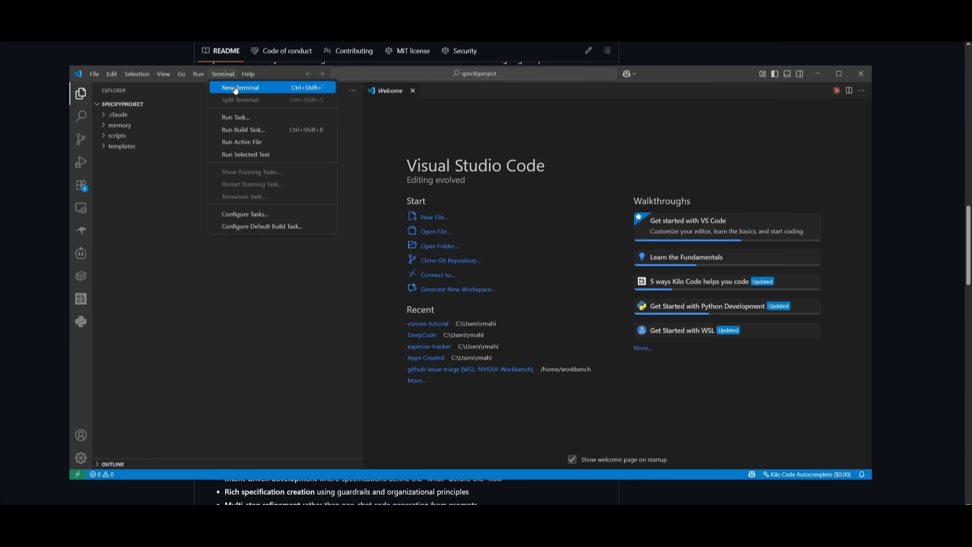
{"action": "left_click", "coordinate": [240, 87]}
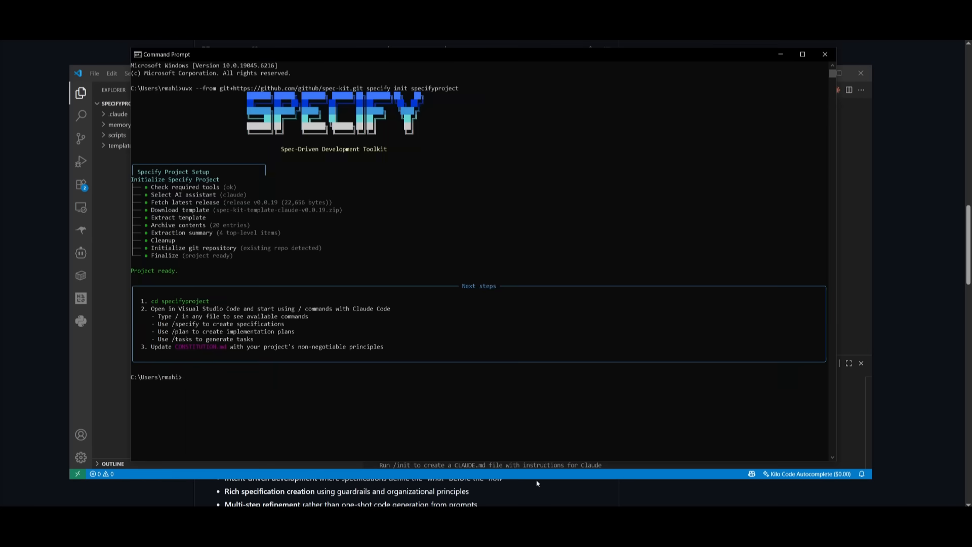
{"action": "mouse_move", "coordinate": [193, 302]}
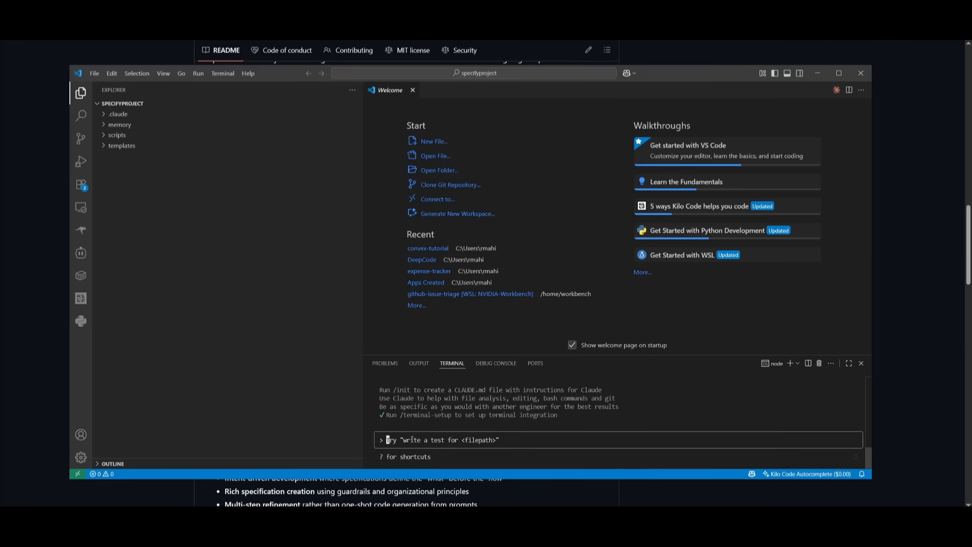
{"action": "type", "text": "/"}
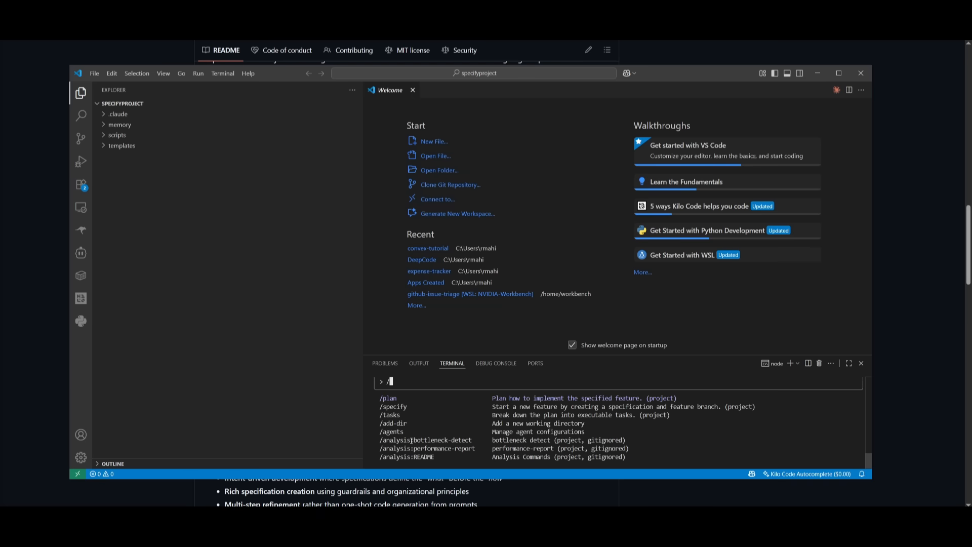
{"action": "mouse_move", "coordinate": [353, 398]}
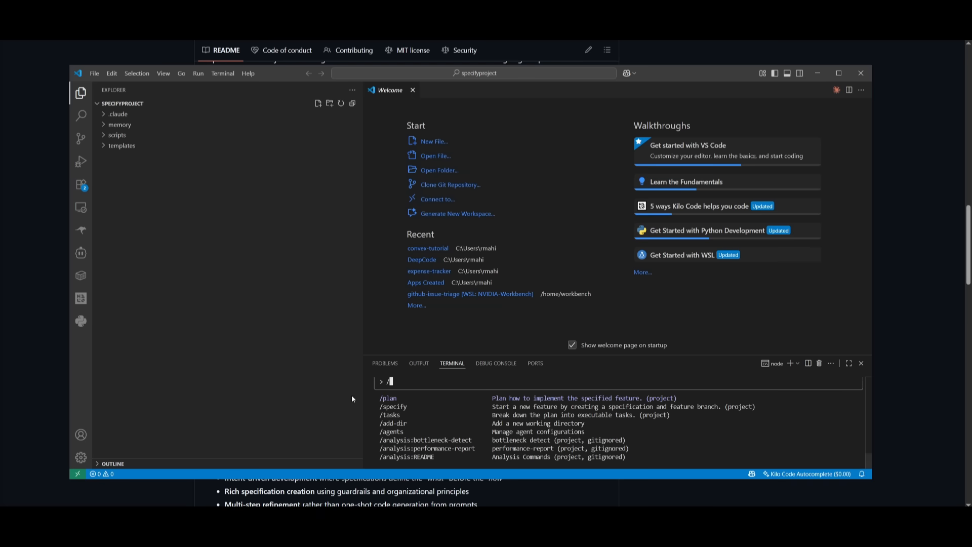
{"action": "mouse_move", "coordinate": [407, 414]}
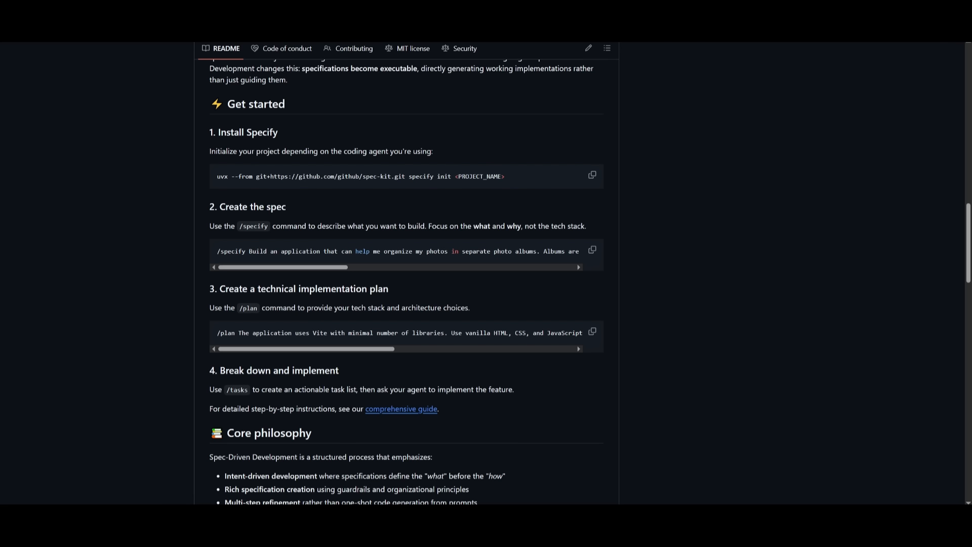
{"action": "mouse_move", "coordinate": [212, 248]}
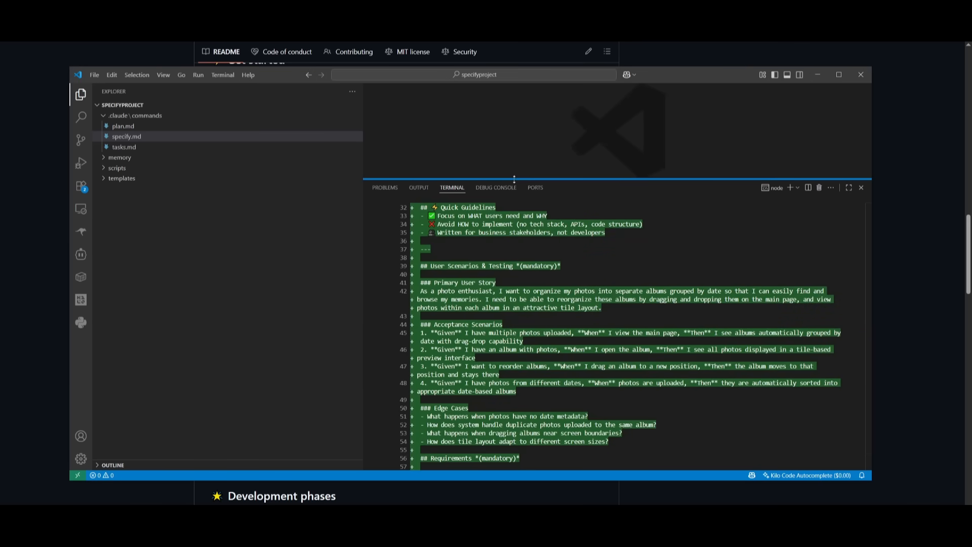
- Preview .claude/commands/specify.md, then submit the /plan prompt requiring Vite with vanilla HTML
{"action": "scroll", "scroll_direction": "down", "scroll_amount": 3}
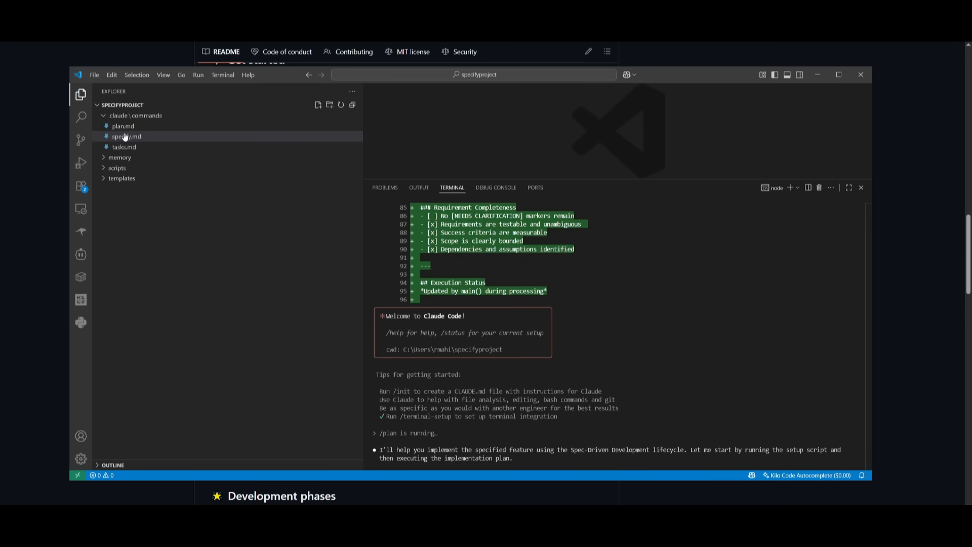
{"action": "left_click", "coordinate": [126, 136]}
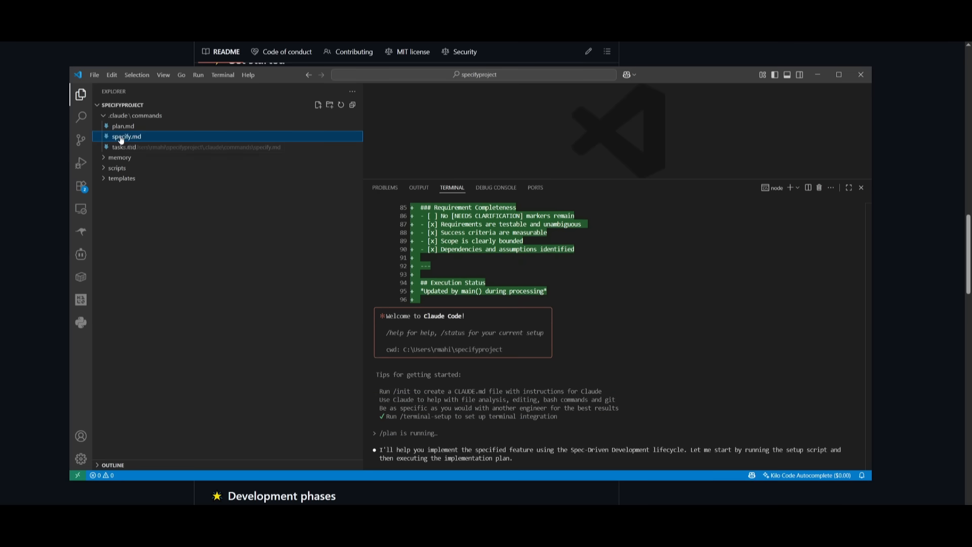
{"action": "double_click", "coordinate": [126, 135]}
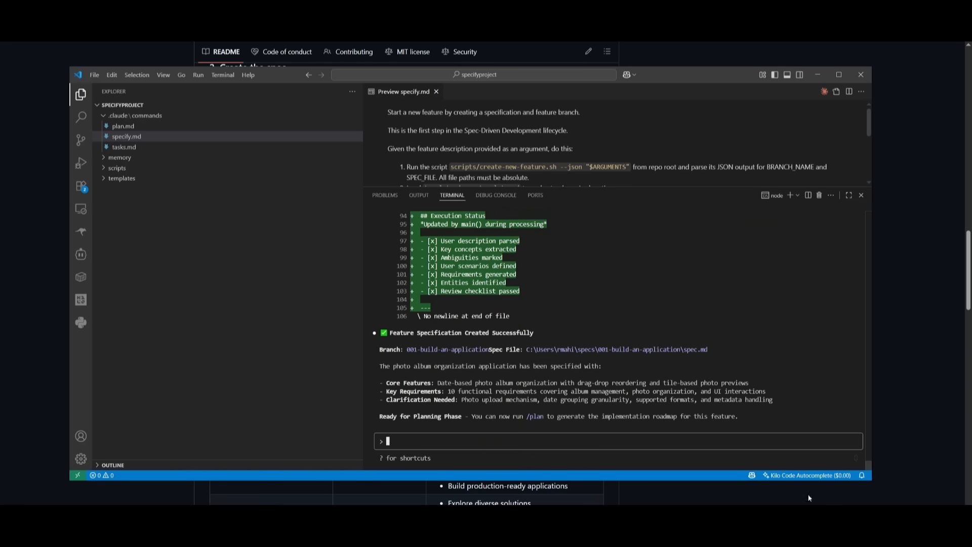
{"action": "type", "text": "/plan The application uses Vite with minimal number of libraries. Use vanilla HTML, CSS, and JavaScript as much as possible. Images are not uploaded anywhere and metadata is stored in a local SQLite database."}
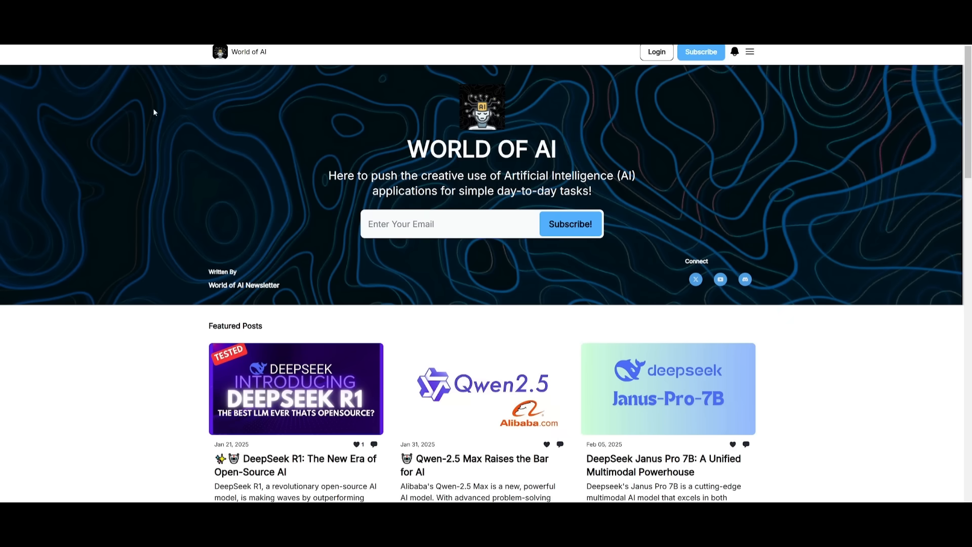
{"action": "scroll", "scroll_direction": "down", "scroll_amount": 3}
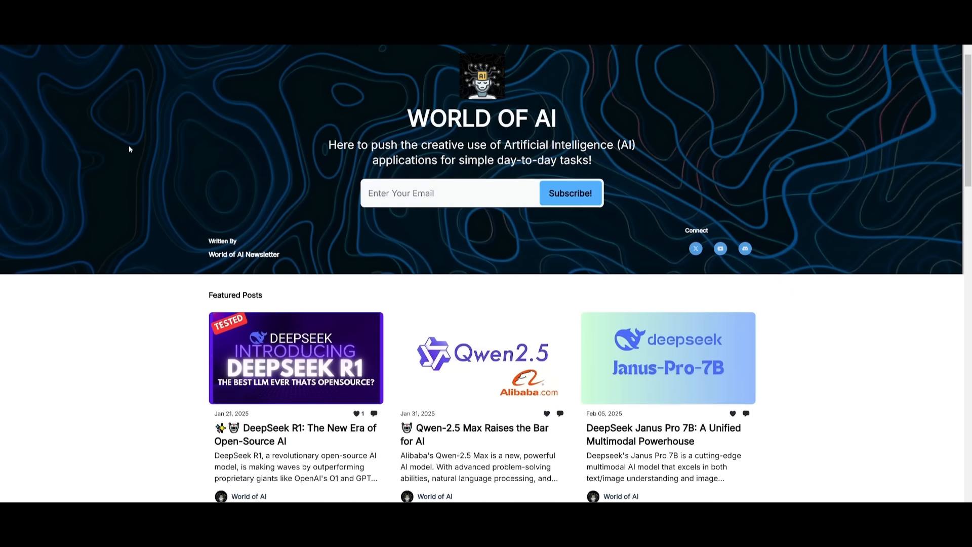
{"action": "scroll", "scroll_direction": "down", "scroll_amount": 3}
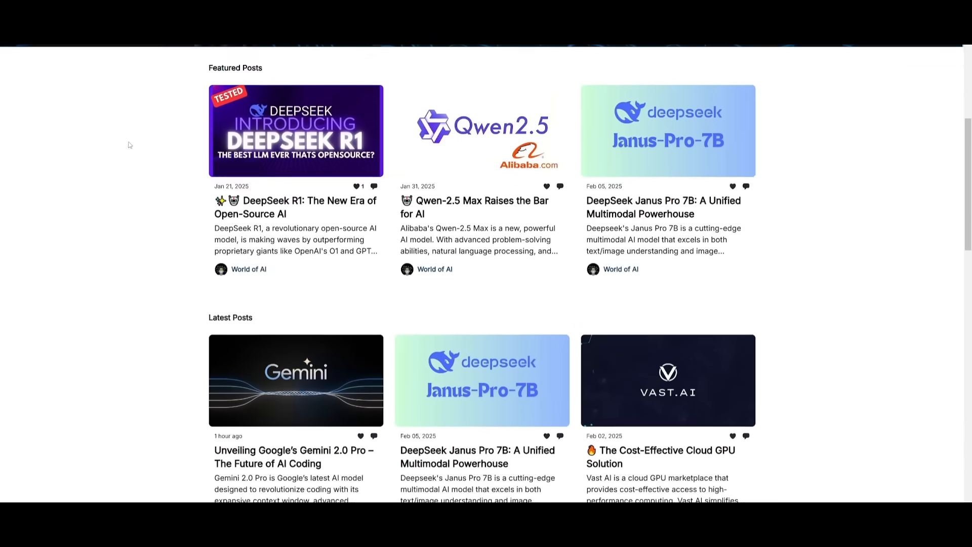
{"action": "scroll", "scroll_direction": "down", "scroll_amount": 3}
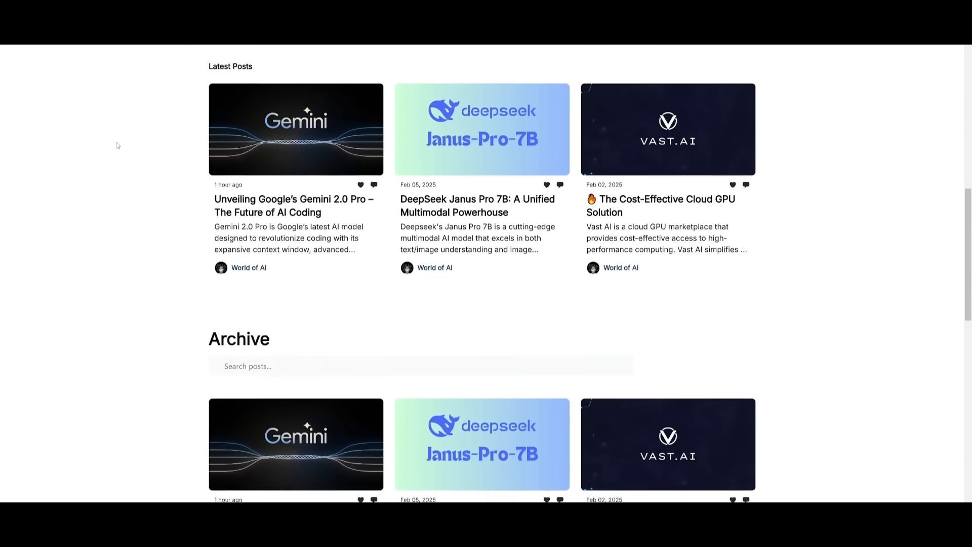
{"action": "scroll", "scroll_direction": "down", "scroll_amount": 3}
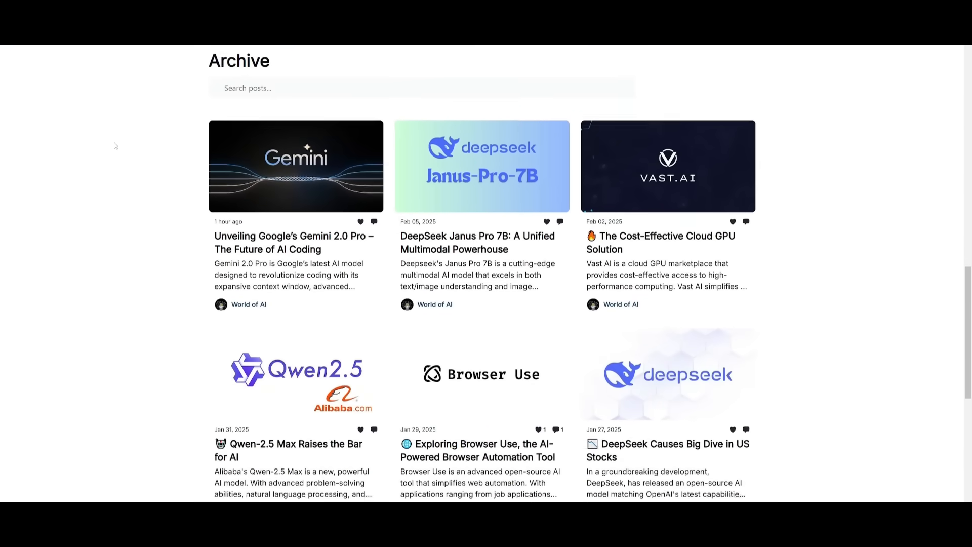
{"action": "scroll", "scroll_direction": "down", "scroll_amount": 3}
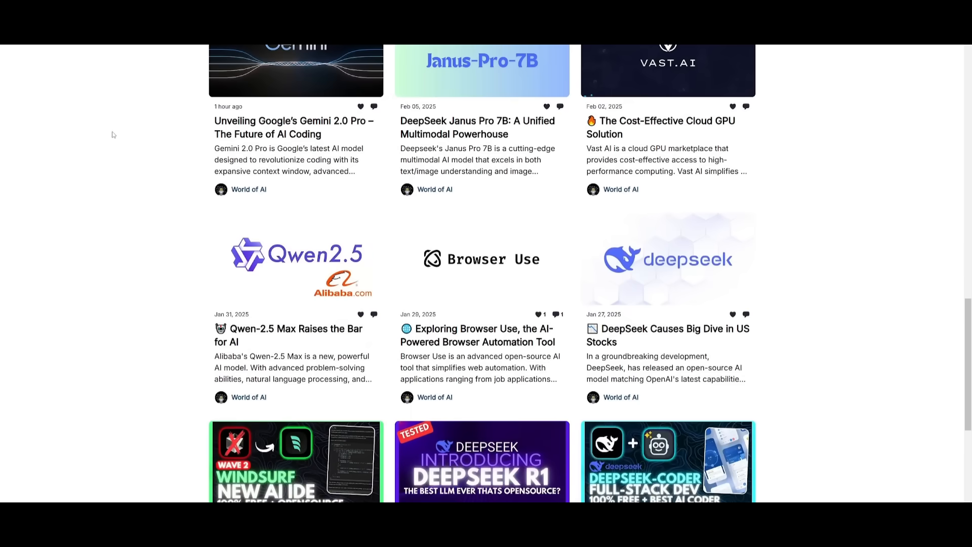
{"action": "scroll", "scroll_direction": "down", "scroll_amount": 3}
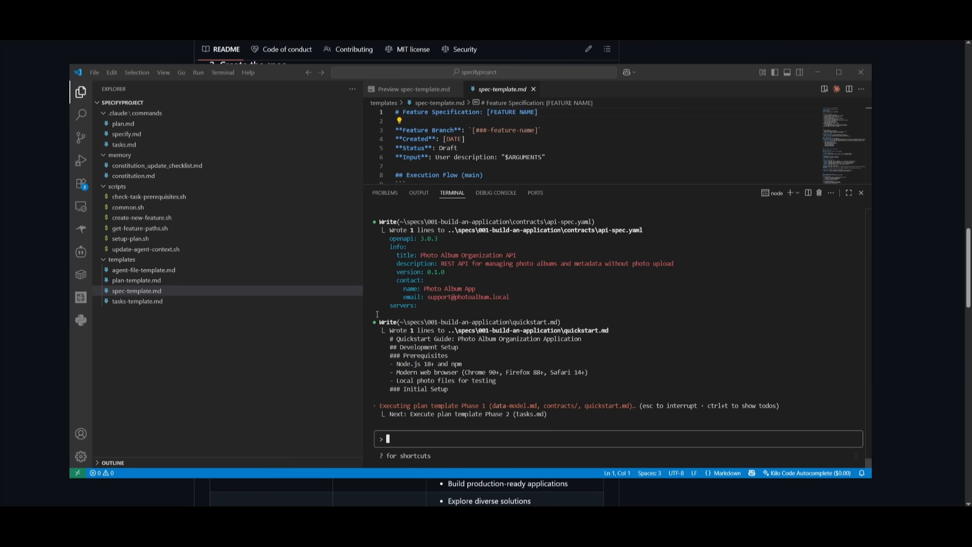
- Open plan-template.md, get-feature-paths.sh and common.sh from the Explorer
{"action": "left_click", "coordinate": [137, 290]}
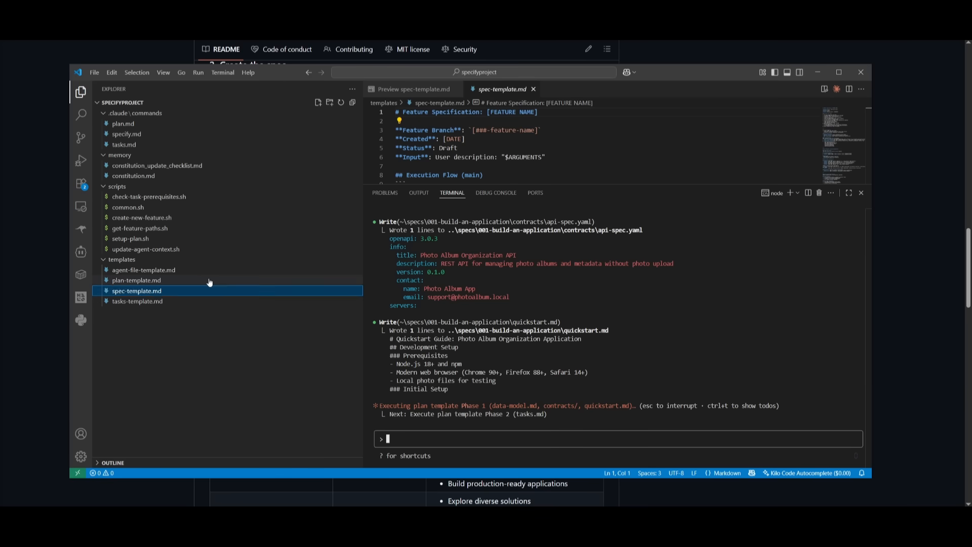
{"action": "left_click", "coordinate": [136, 280]}
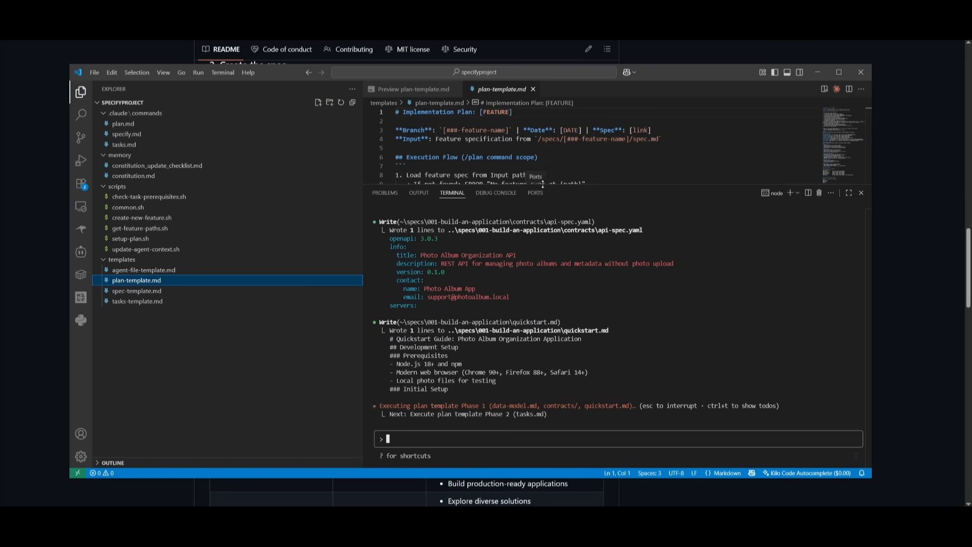
{"action": "mouse_move", "coordinate": [139, 227]}
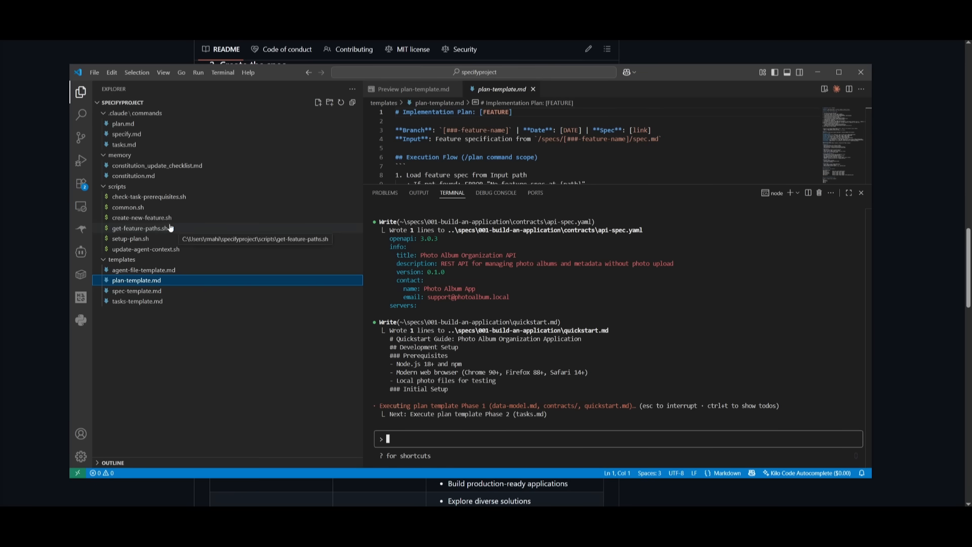
{"action": "left_click", "coordinate": [140, 227]}
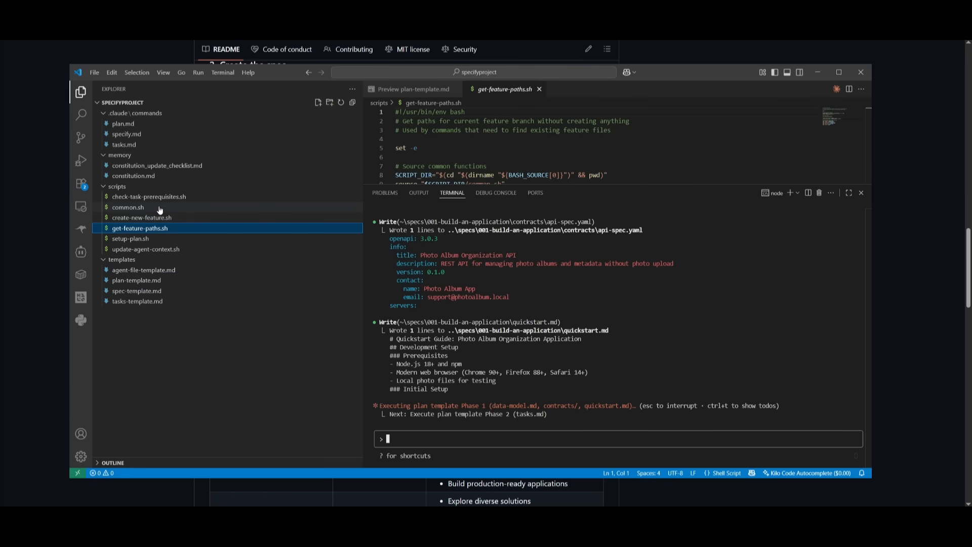
{"action": "left_click", "coordinate": [128, 207]}
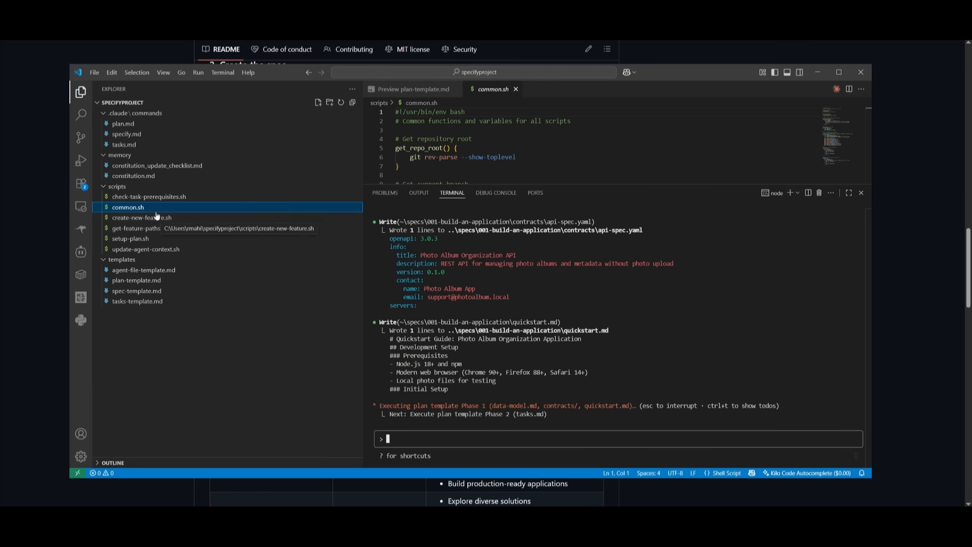
{"action": "left_click", "coordinate": [157, 166]}
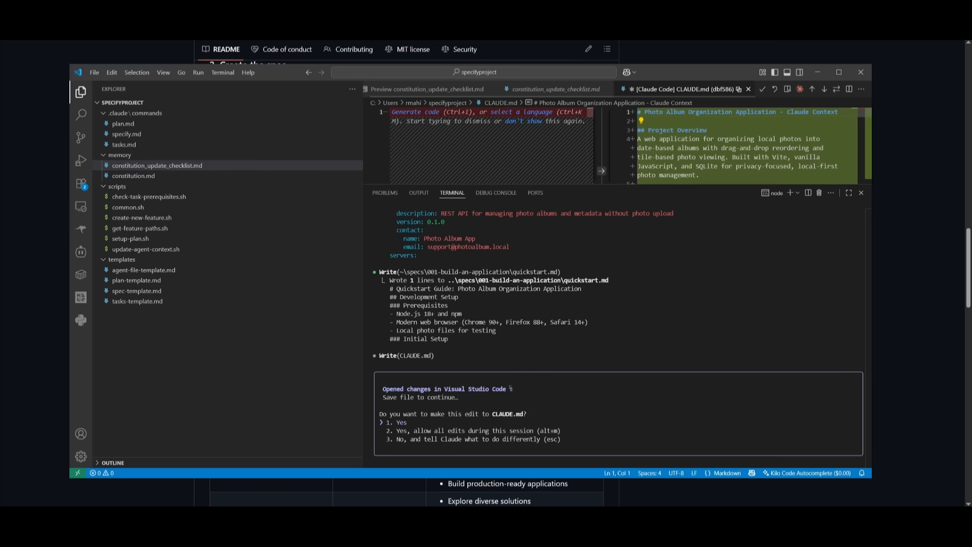
- Approve the CLAUDE.md edit and run the /tasks command
{"action": "left_click", "coordinate": [401, 422]}
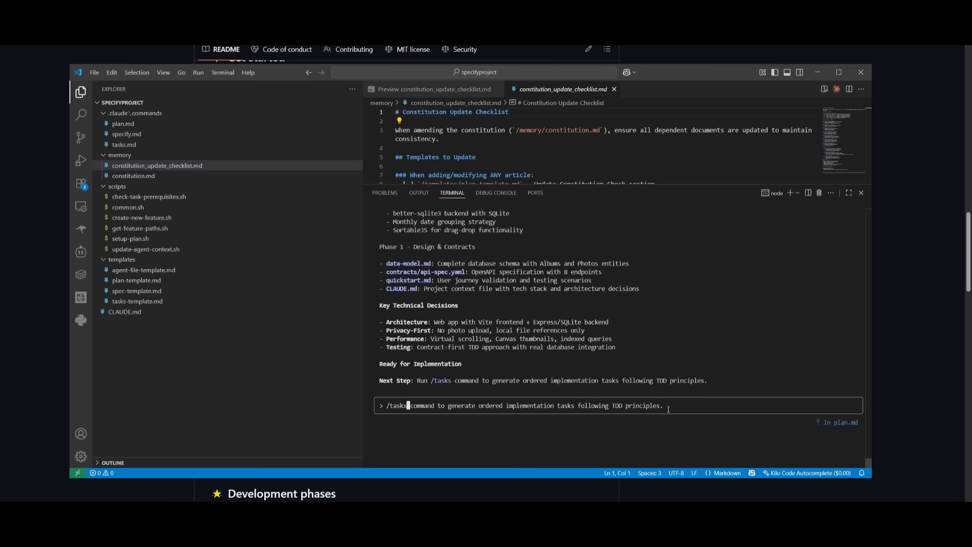
{"action": "key", "text": "Enter"}
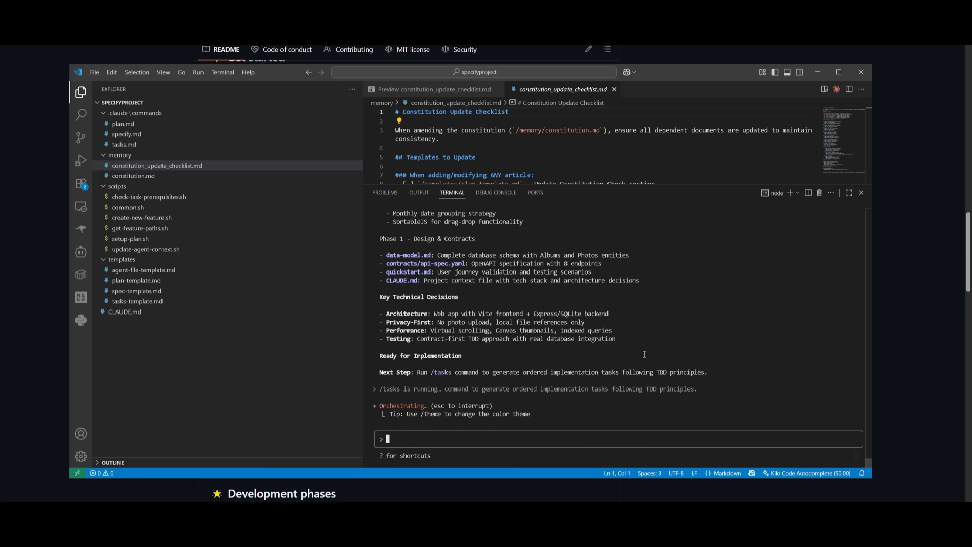
{"action": "mouse_move", "coordinate": [143, 316]}
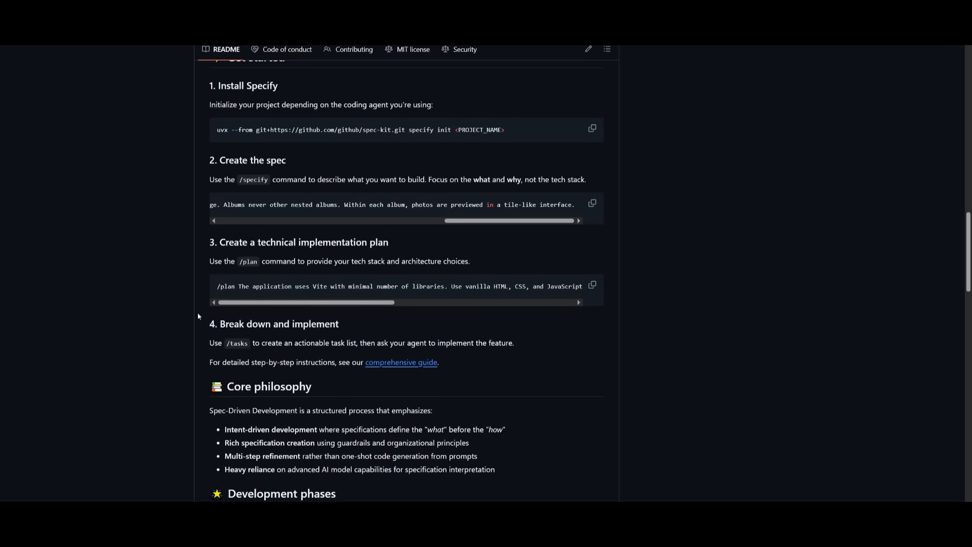
{"action": "mouse_move", "coordinate": [232, 285]}
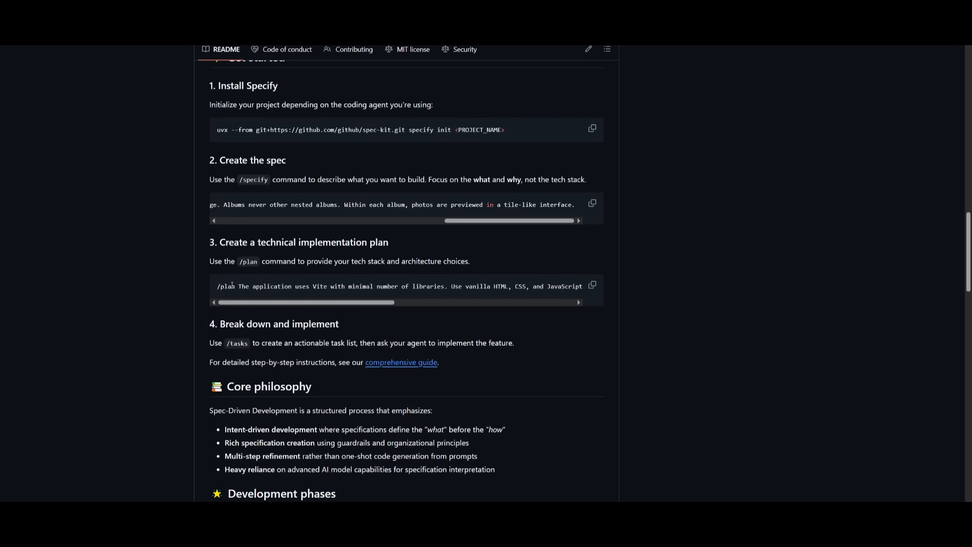
{"action": "mouse_move", "coordinate": [292, 346]}
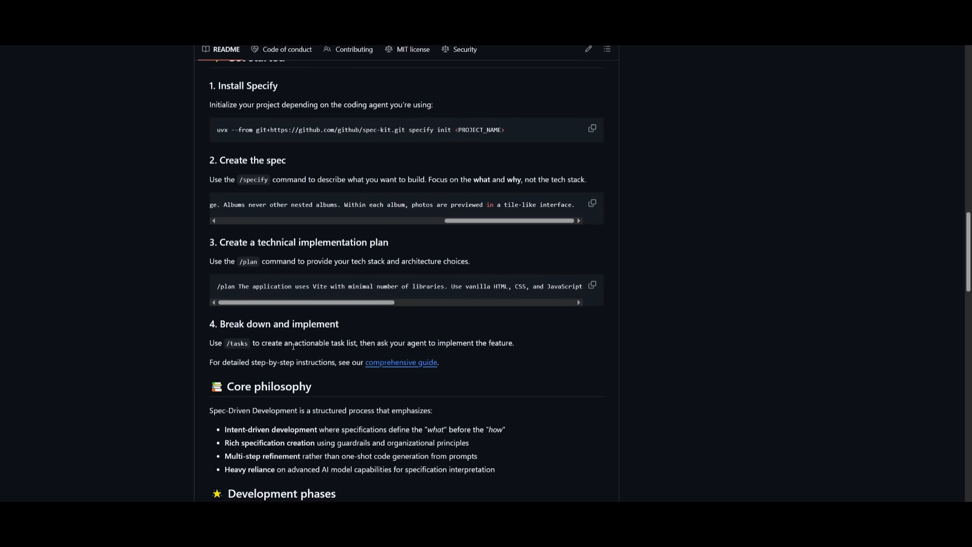
{"action": "mouse_move", "coordinate": [278, 156]}
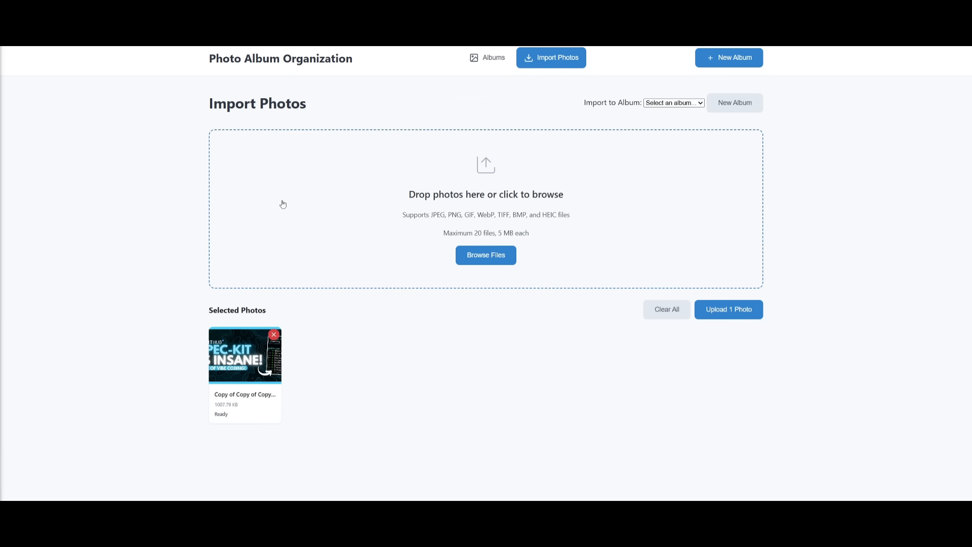
{"action": "mouse_move", "coordinate": [234, 218]}
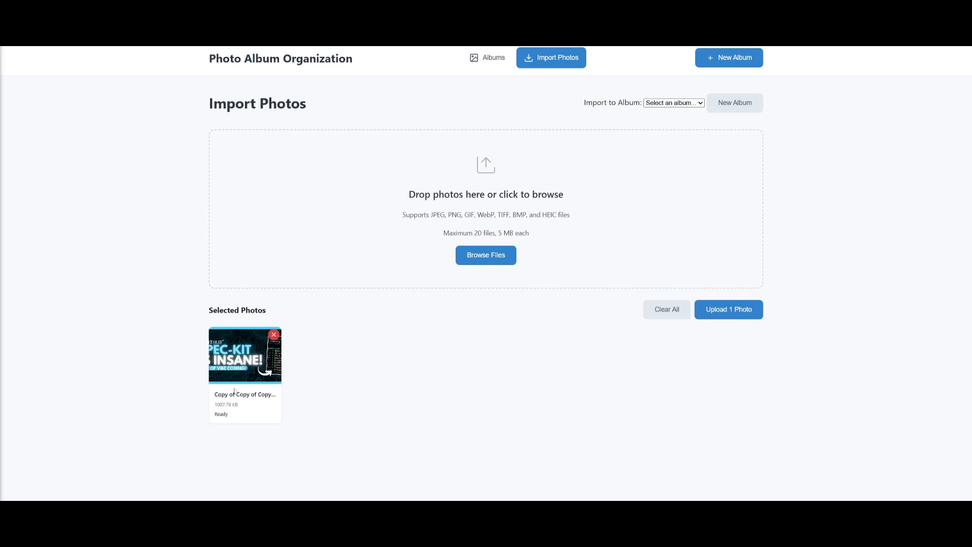
{"action": "mouse_move", "coordinate": [377, 331]}
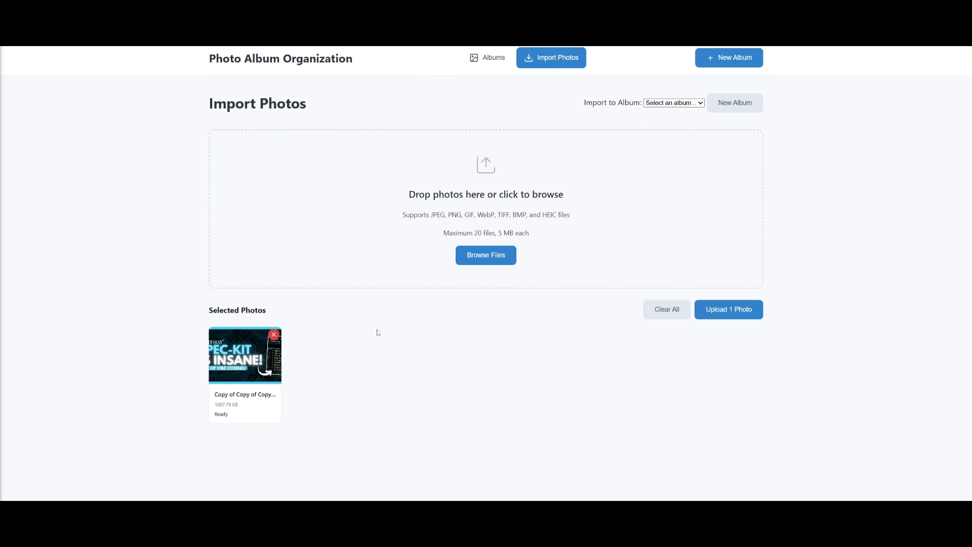
- Try Upload 1 Photo, then start a New Album and enter the Album Name field
{"action": "left_click", "coordinate": [729, 309]}
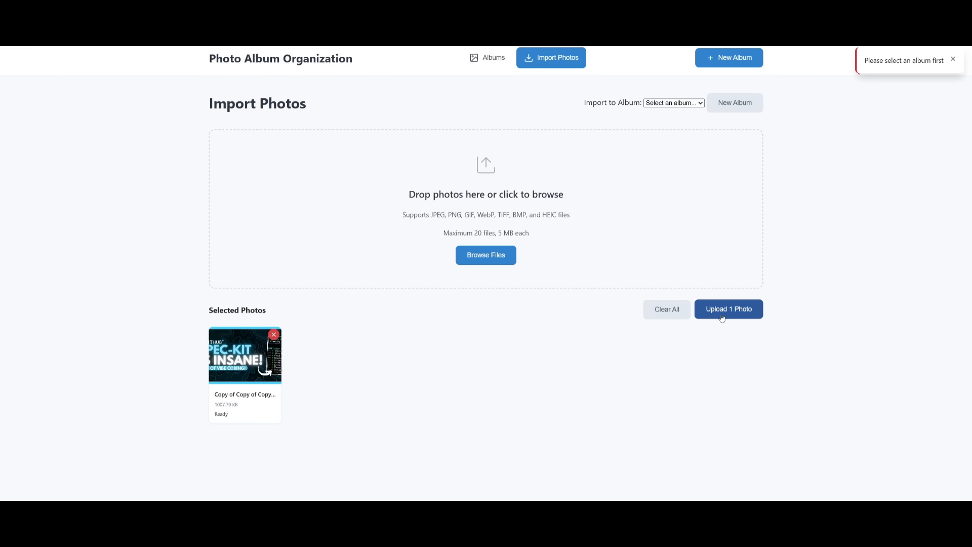
{"action": "left_click", "coordinate": [729, 309]}
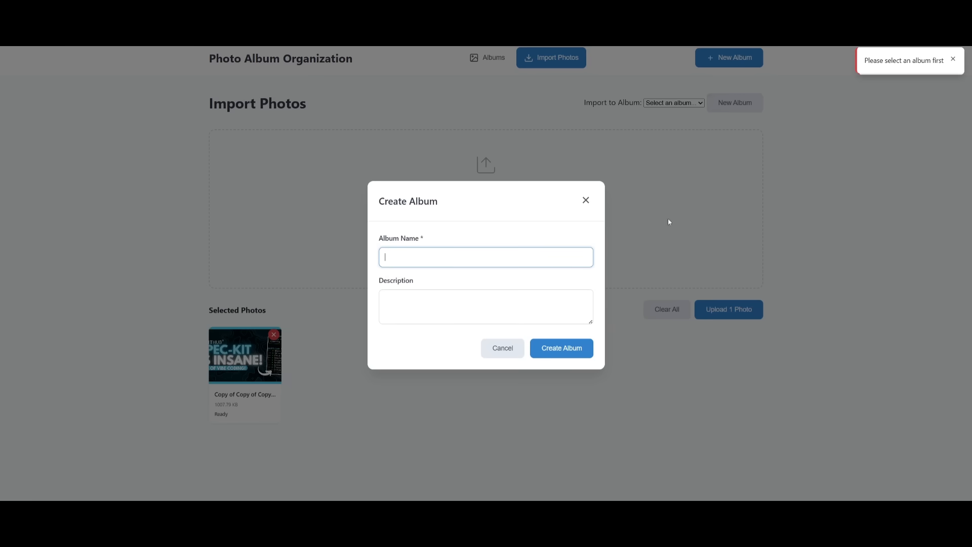
{"action": "left_click", "coordinate": [487, 57]}
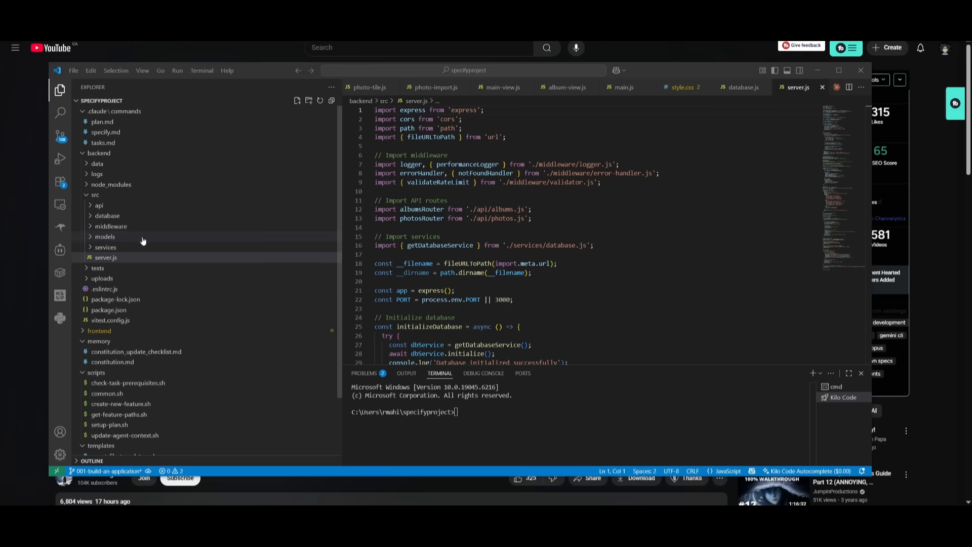
{"action": "mouse_move", "coordinate": [146, 215]}
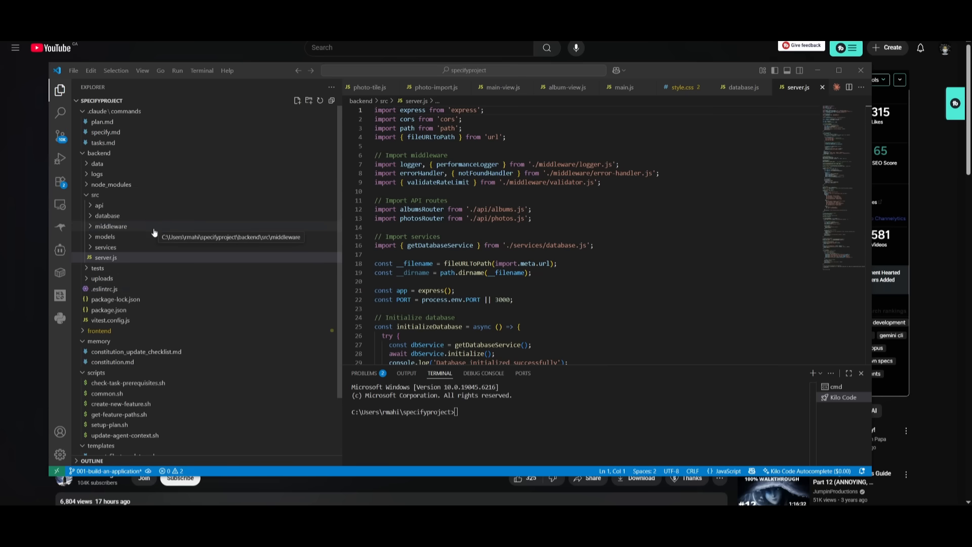
{"action": "mouse_move", "coordinate": [153, 231]}
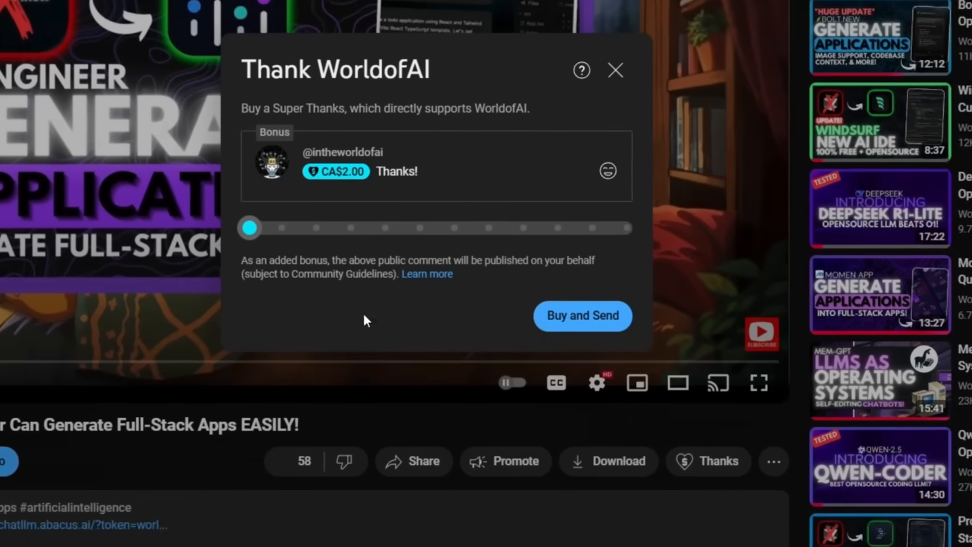
- Slide Super Thanks from CA$15.00 to CA$400.00, open emojis, then visit WorldofAI's channel
{"action": "left_click_drag", "start_coordinate": [249, 227], "coordinate": [455, 271]}
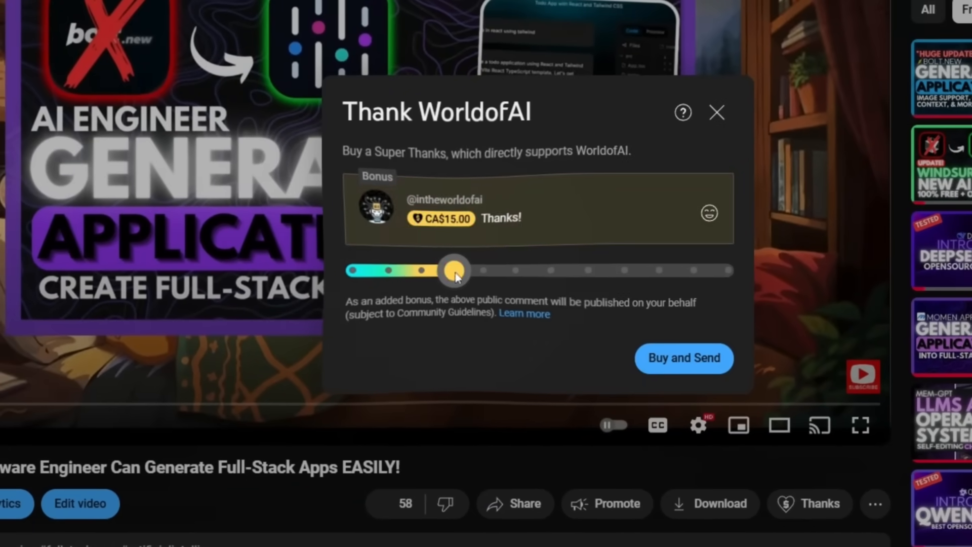
{"action": "left_click_drag", "start_coordinate": [454, 270], "coordinate": [595, 275]}
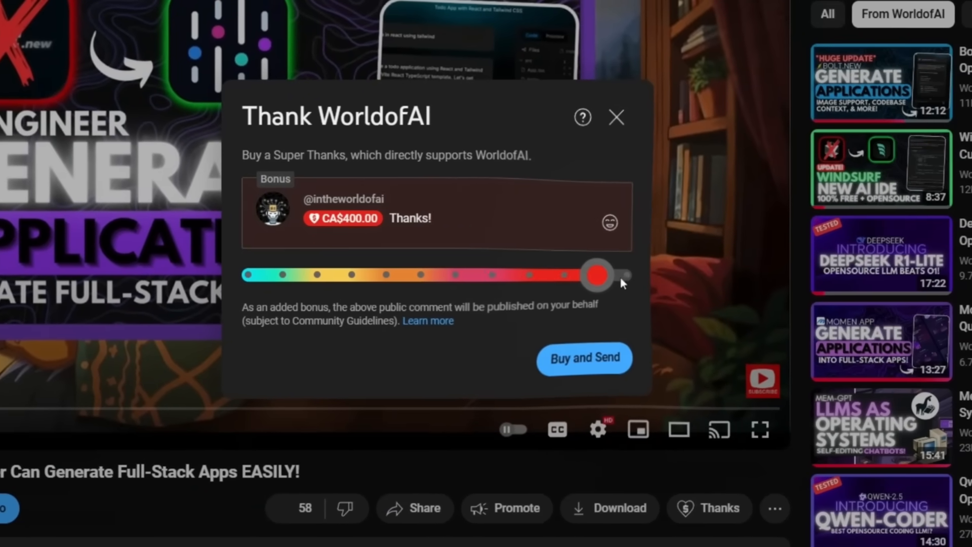
{"action": "left_click", "coordinate": [610, 222]}
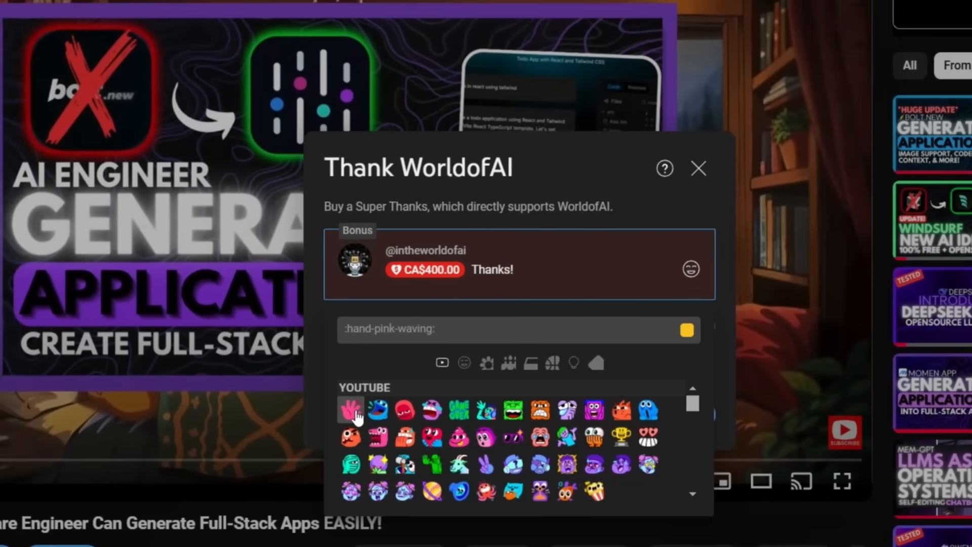
{"action": "left_click", "coordinate": [698, 168]}
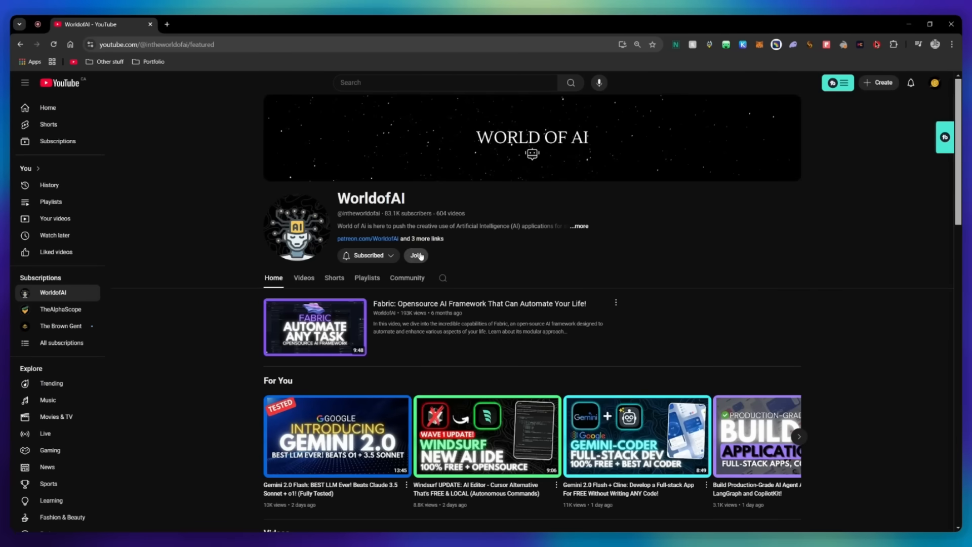
{"action": "left_click", "coordinate": [415, 255]}
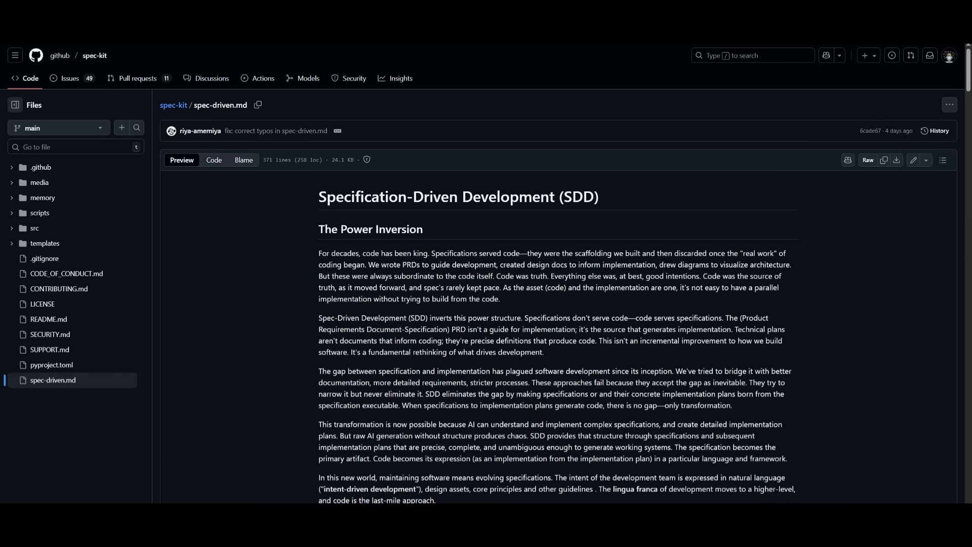
{"action": "mouse_move", "coordinate": [303, 267]}
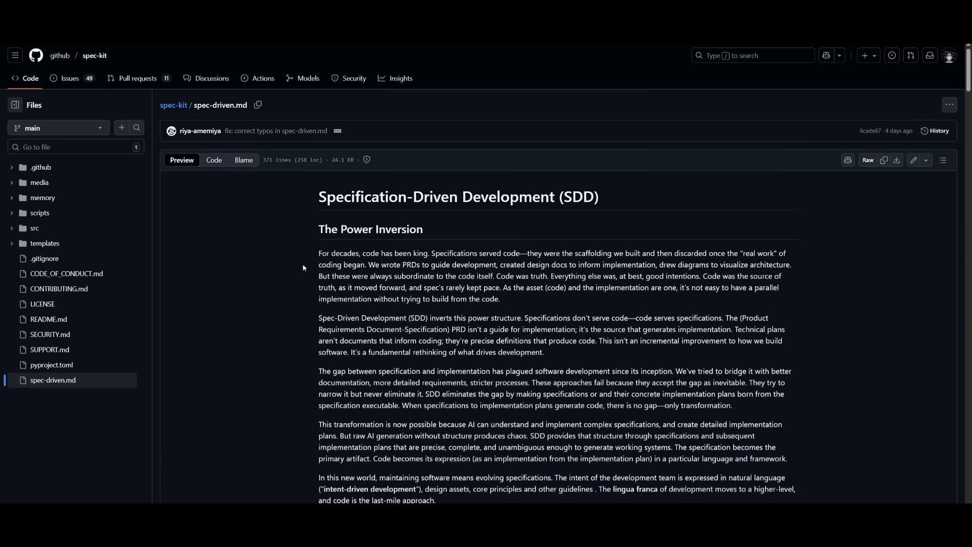
- Scroll through spec-driven.md down to its structured automation section
{"action": "scroll", "scroll_direction": "down", "scroll_amount": 3}
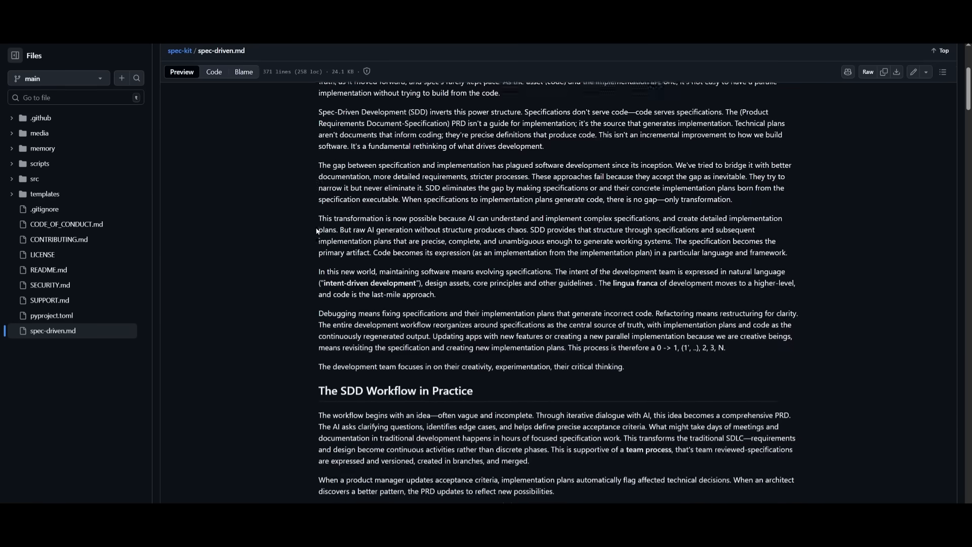
{"action": "scroll", "scroll_direction": "down", "scroll_amount": 3}
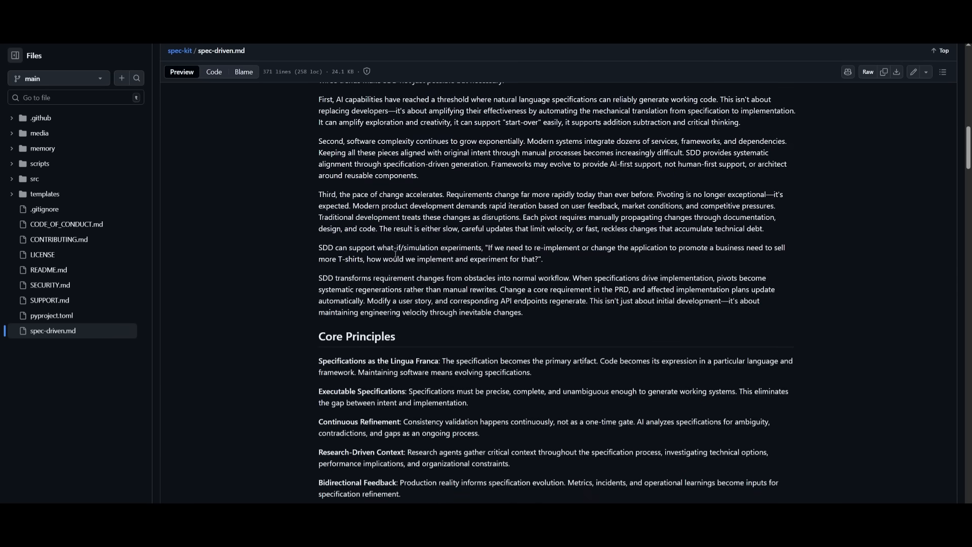
{"action": "scroll", "scroll_direction": "down", "scroll_amount": 3}
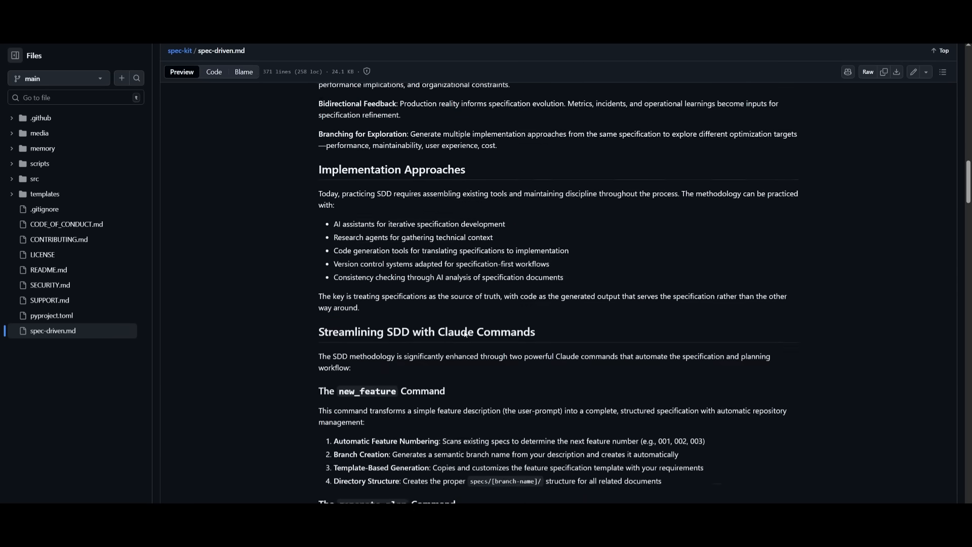
{"action": "scroll", "scroll_direction": "down", "scroll_amount": 3}
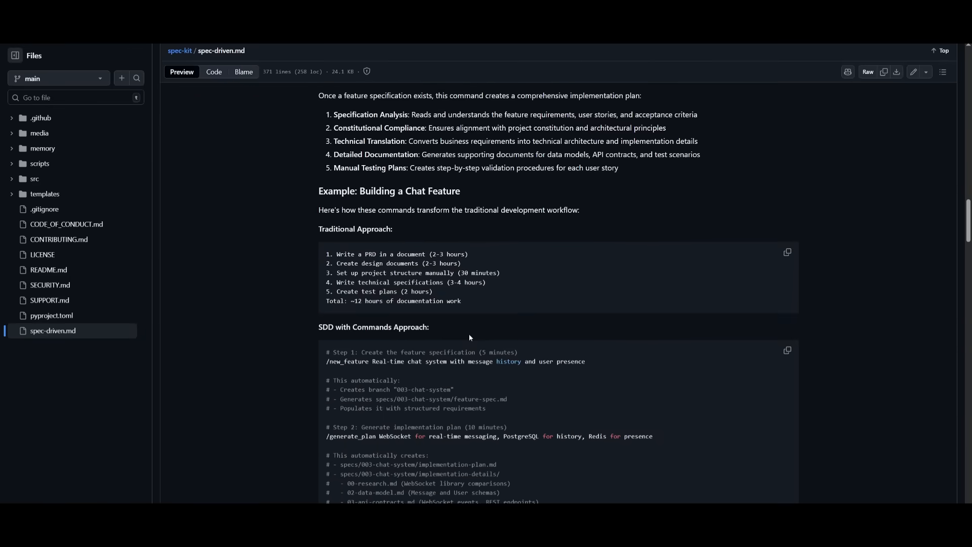
{"action": "scroll", "scroll_direction": "down", "scroll_amount": 3}
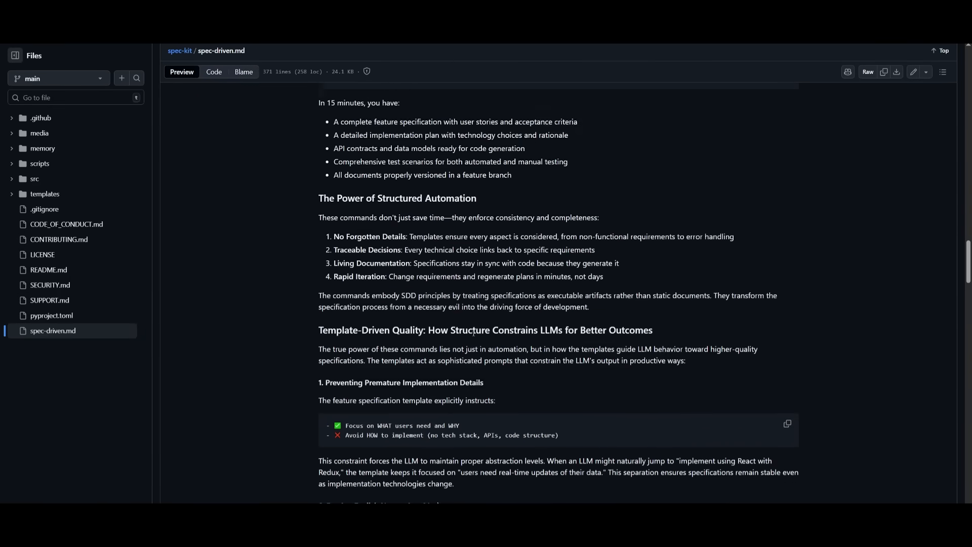
{"action": "scroll", "scroll_direction": "down", "scroll_amount": 3}
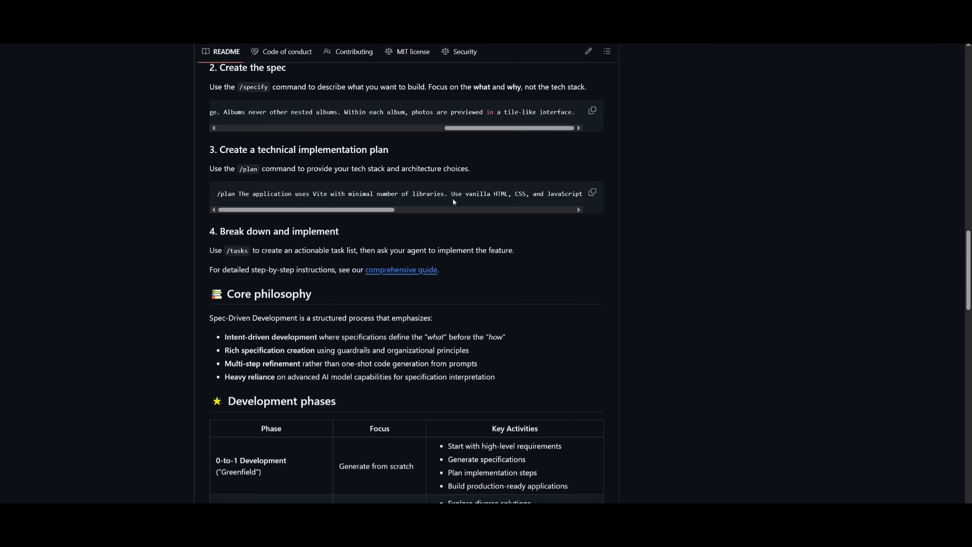
- Scroll the spec-kit README through Core philosophy, development phases and goals
{"action": "scroll", "scroll_direction": "down", "scroll_amount": 3}
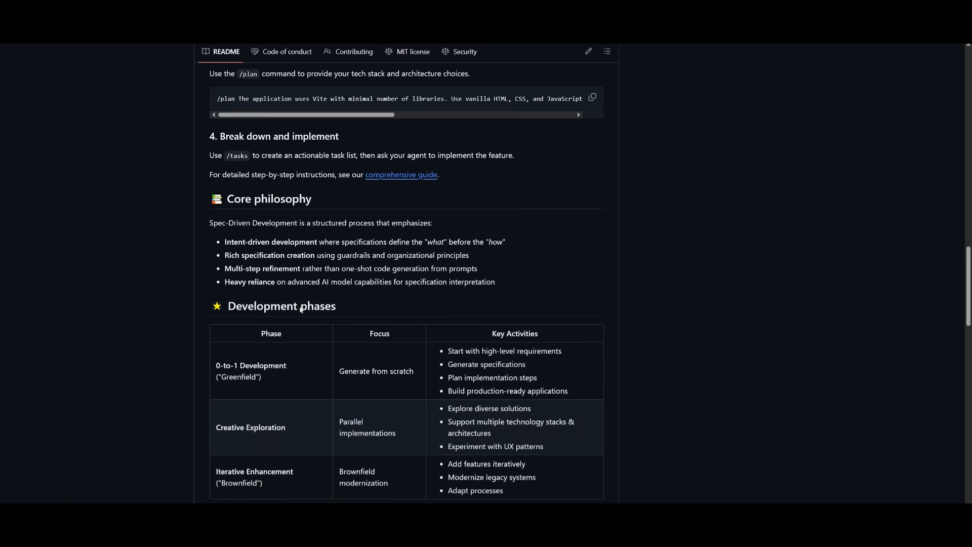
{"action": "scroll", "scroll_direction": "down", "scroll_amount": 3}
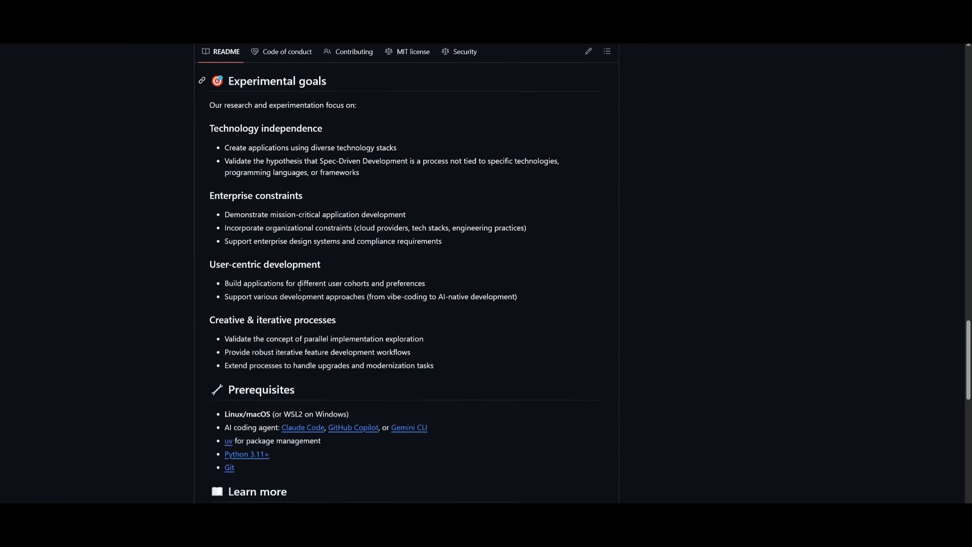
{"action": "scroll", "scroll_direction": "down", "scroll_amount": 3}
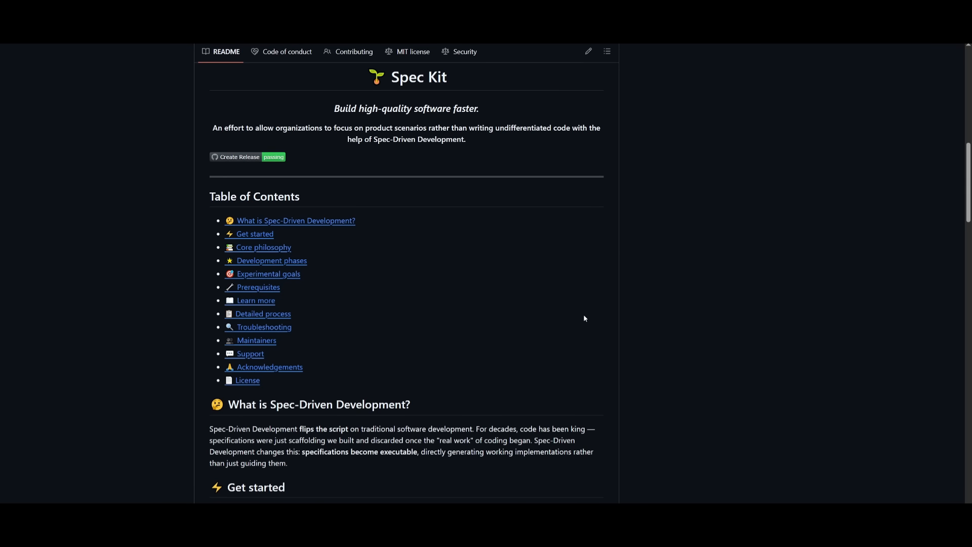
{"action": "mouse_move", "coordinate": [542, 298]}
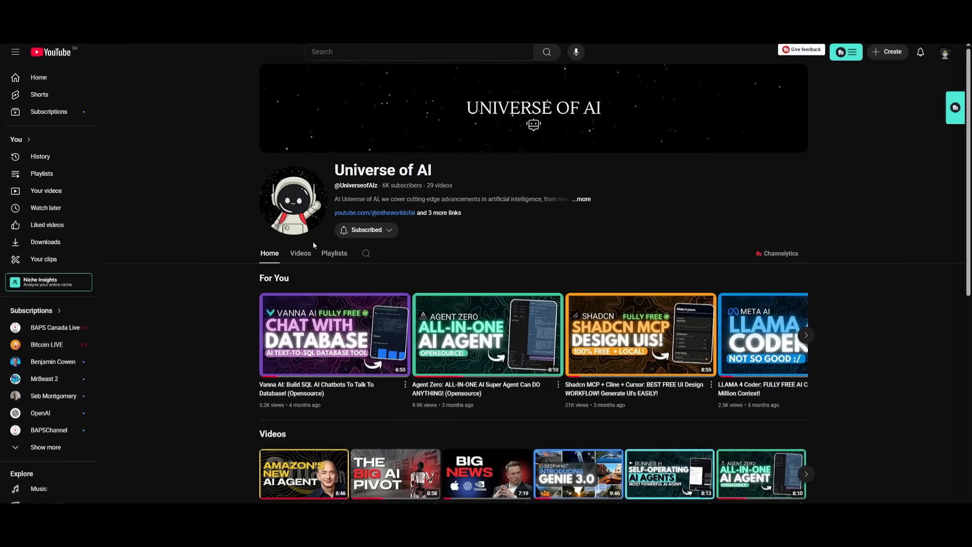
- Open WorldofAI's Videos tab and scroll through its latest uploads
{"action": "left_click", "coordinate": [300, 253]}
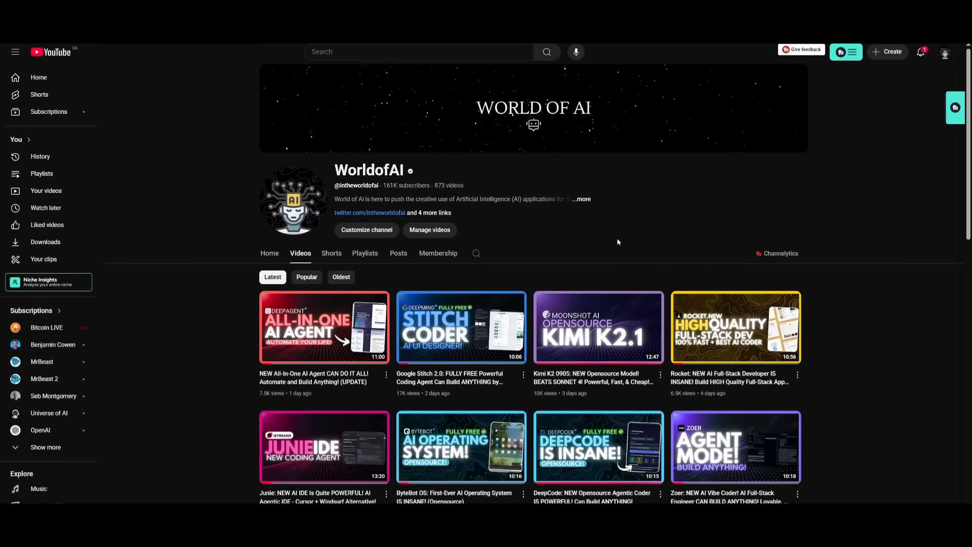
{"action": "scroll", "scroll_direction": "down", "scroll_amount": 3}
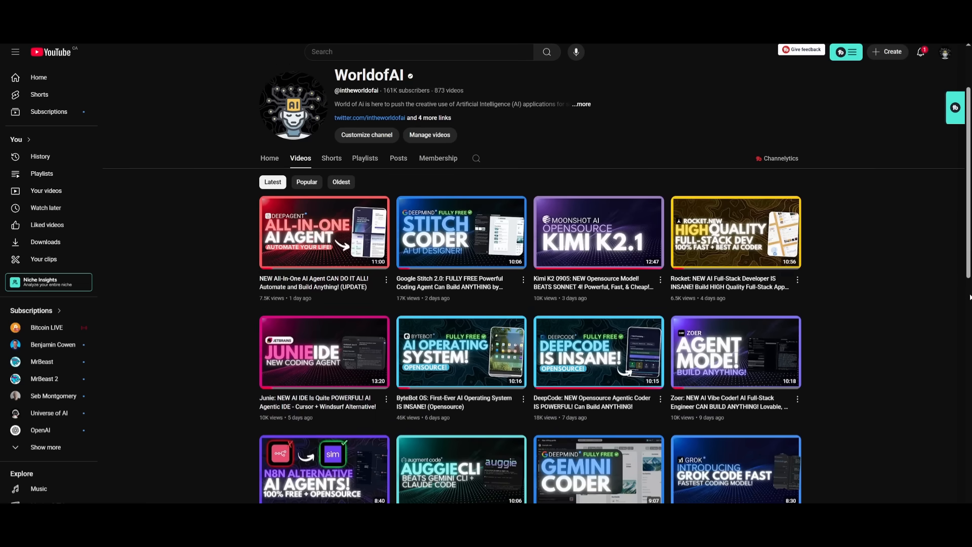
{"action": "scroll", "scroll_direction": "down", "scroll_amount": 3}
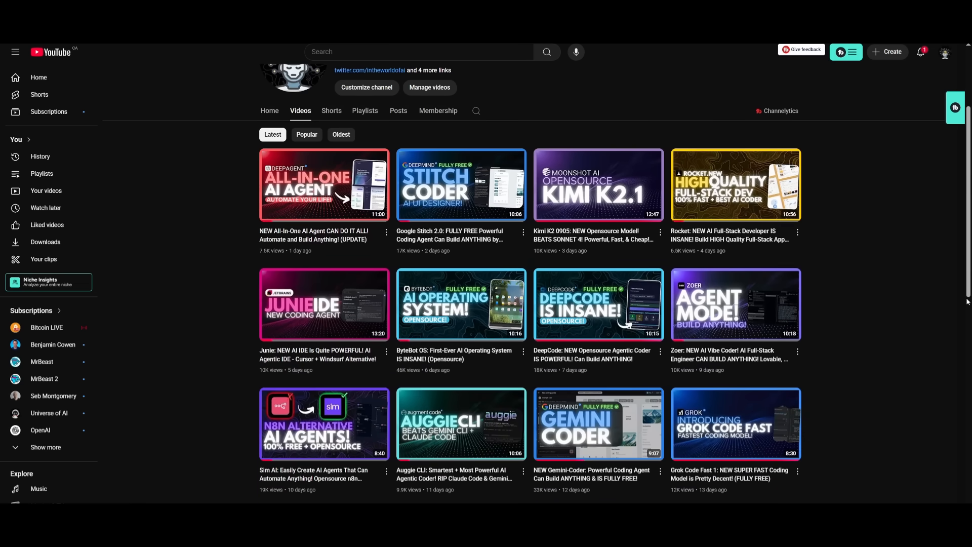
{"action": "scroll", "scroll_direction": "down", "scroll_amount": 3}
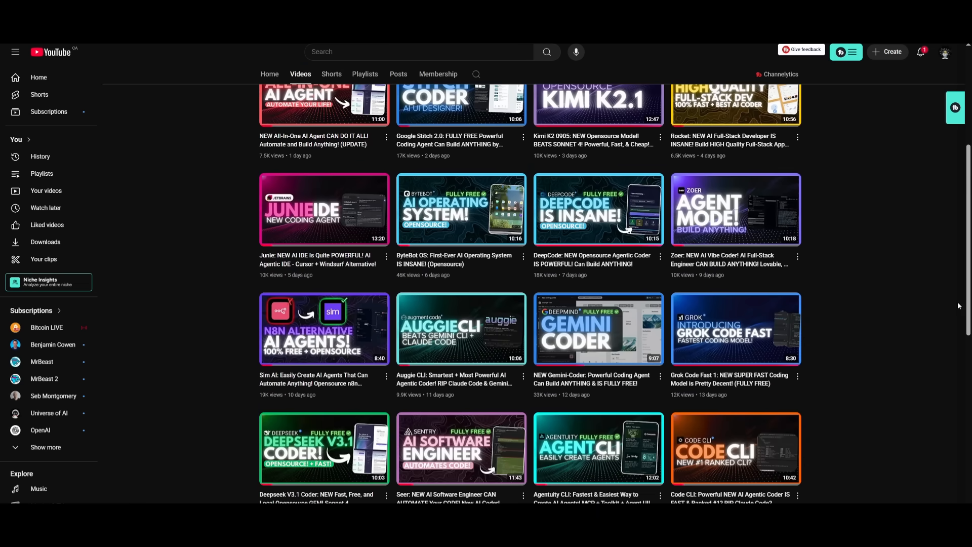
{"action": "scroll", "scroll_direction": "down", "scroll_amount": 3}
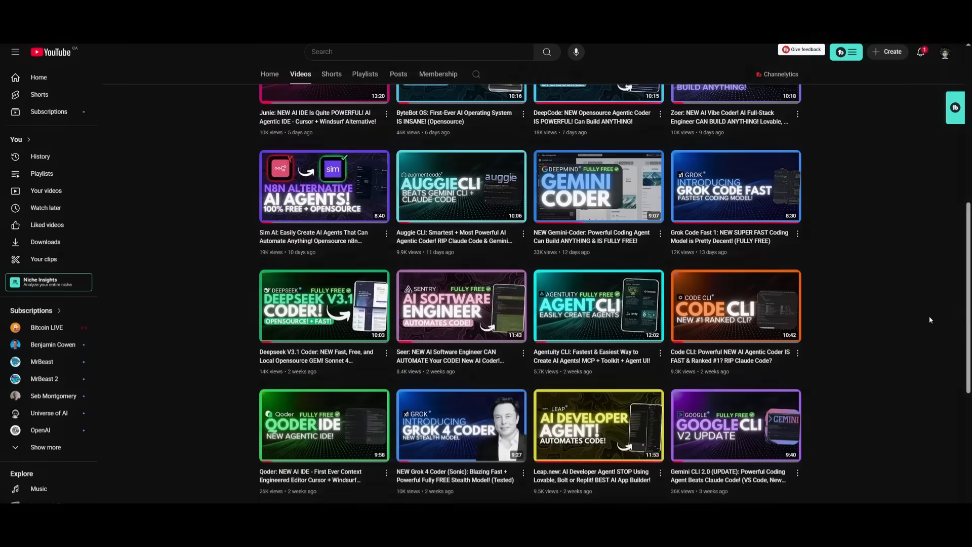